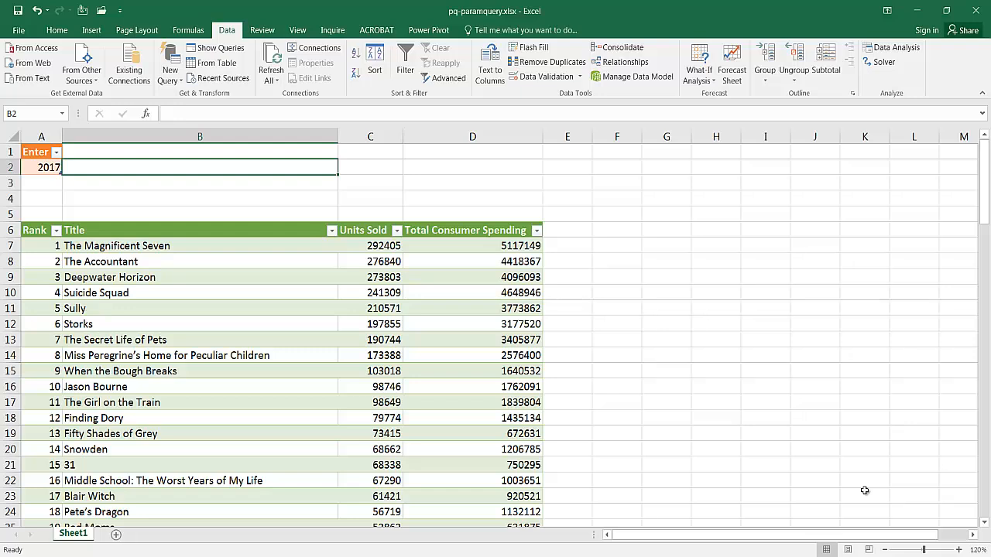
mouse_move(348, 170)
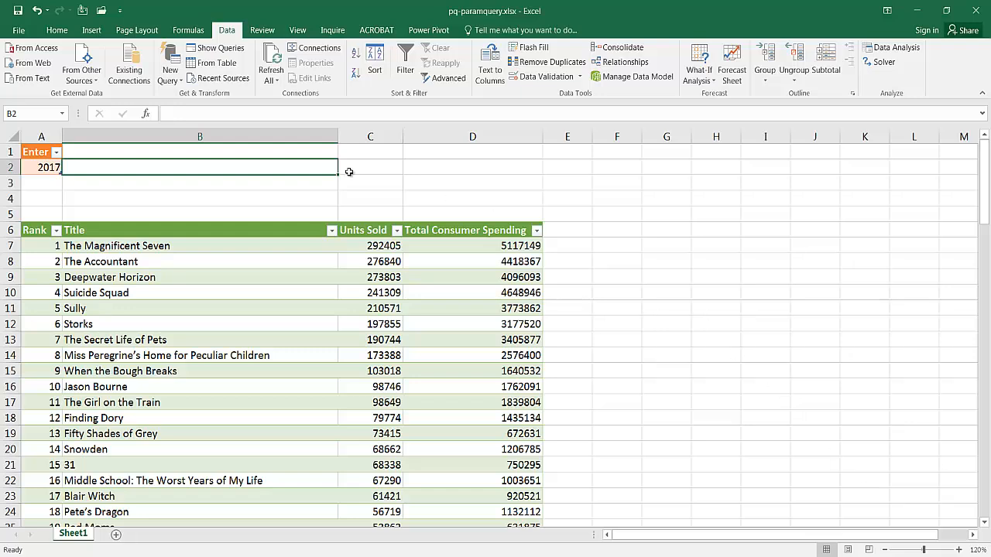
mouse_move(263, 300)
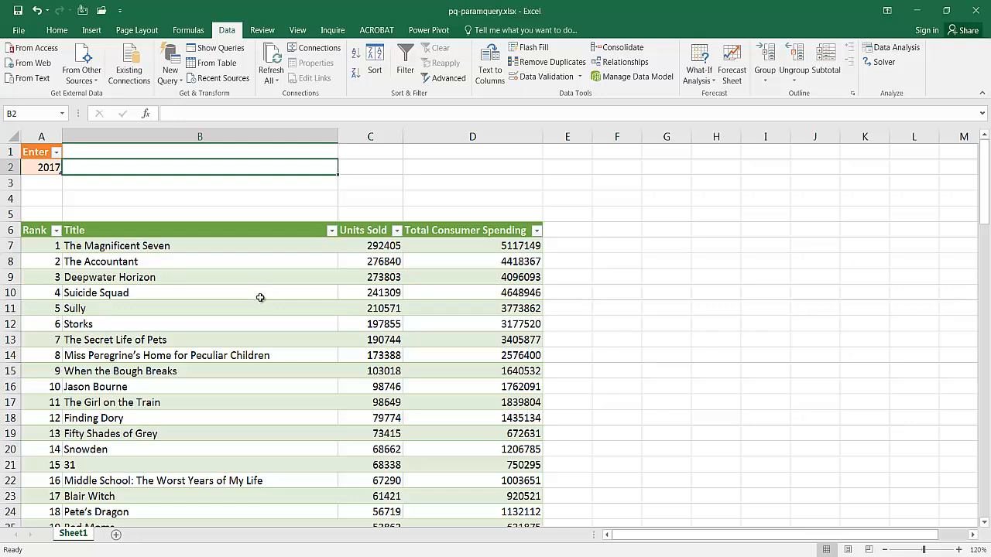
mouse_move(143, 440)
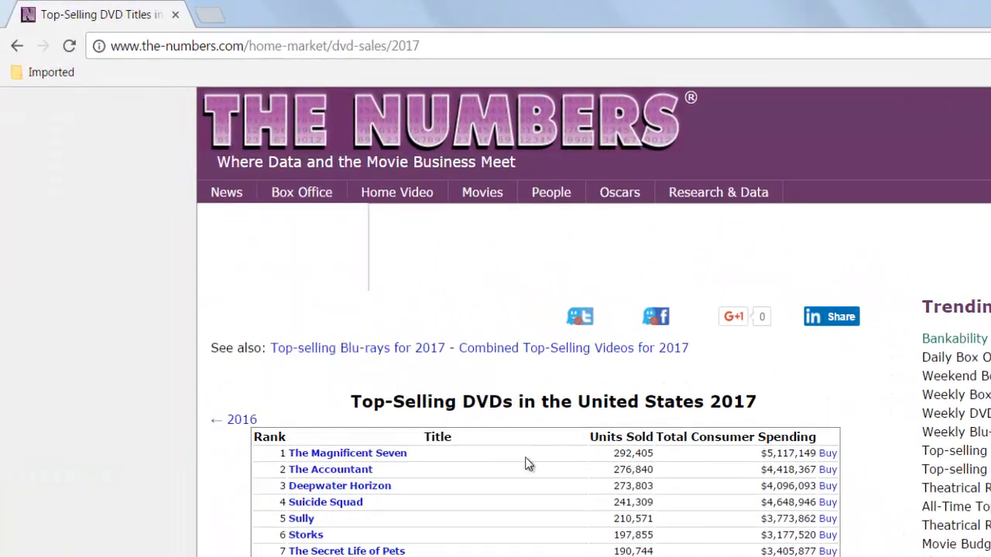
mouse_move(768, 401)
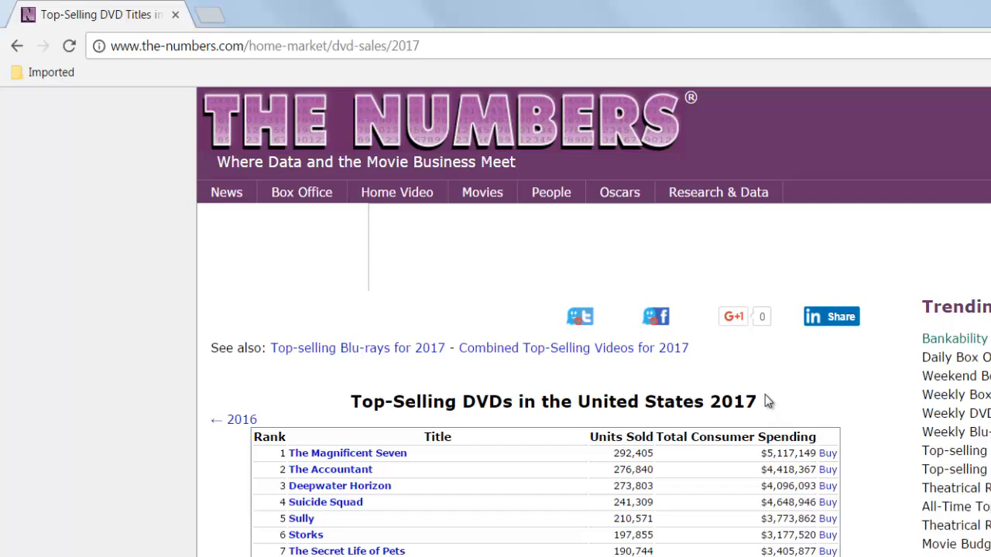
mouse_move(313, 465)
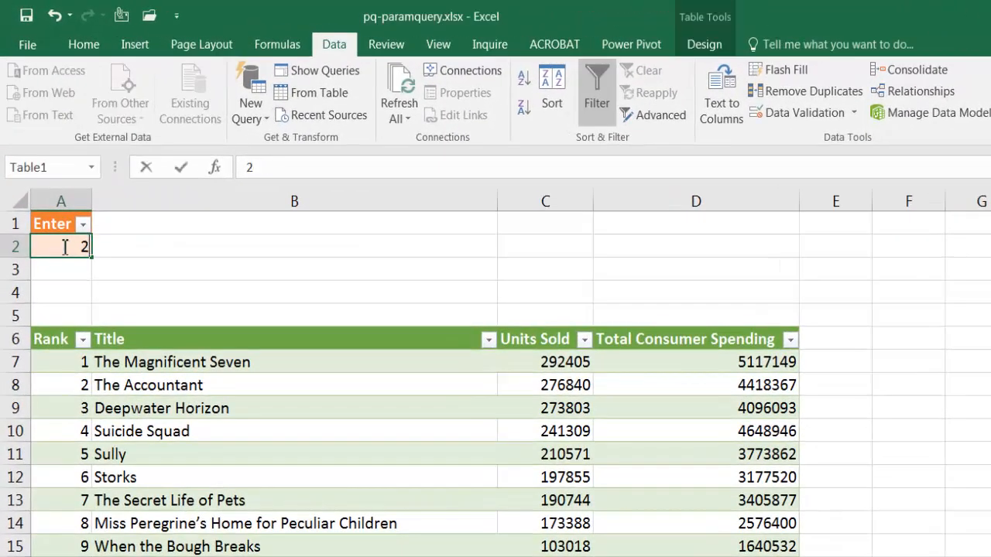
Set the Enter year cell to 2010 and refresh all queries to reload the DVD table
type("2010")
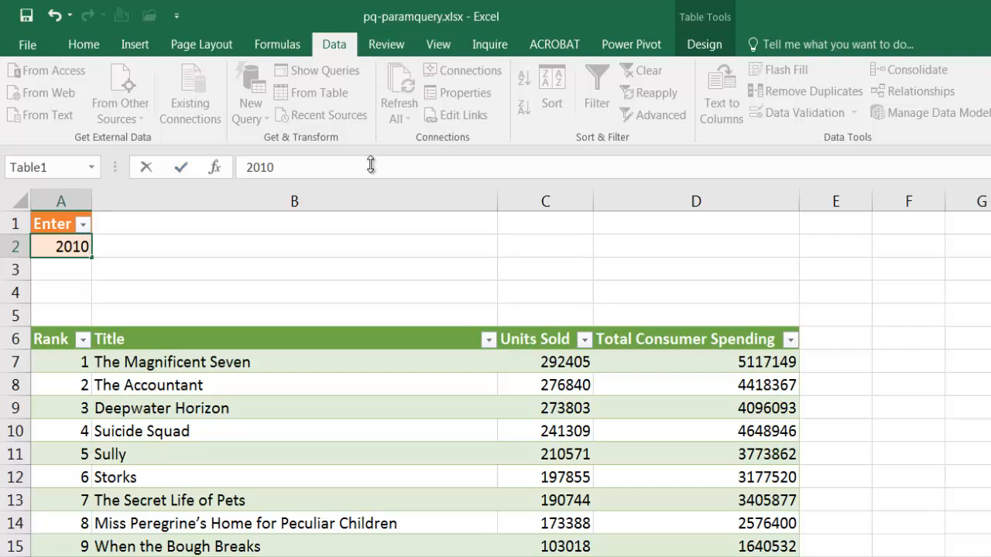
left_click(295, 270)
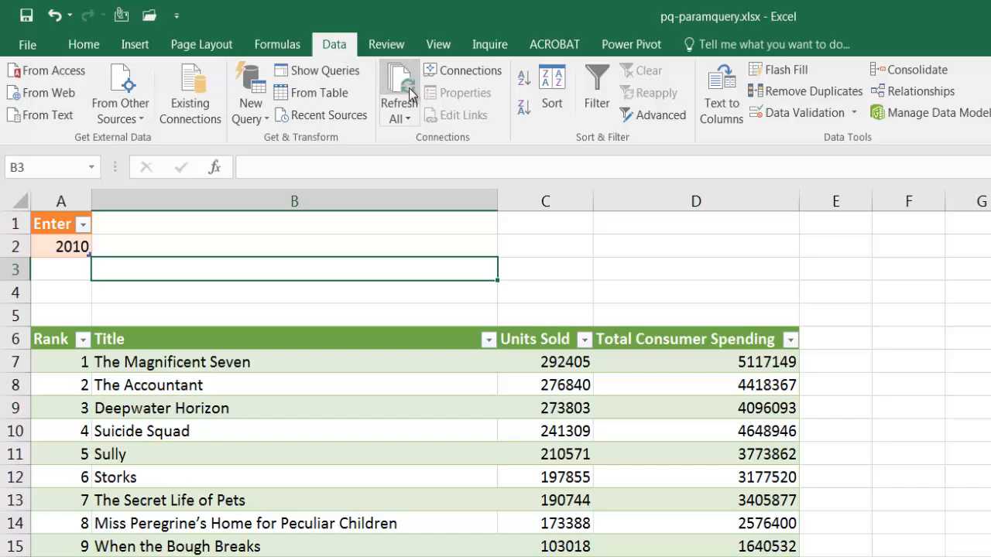
left_click(398, 89)
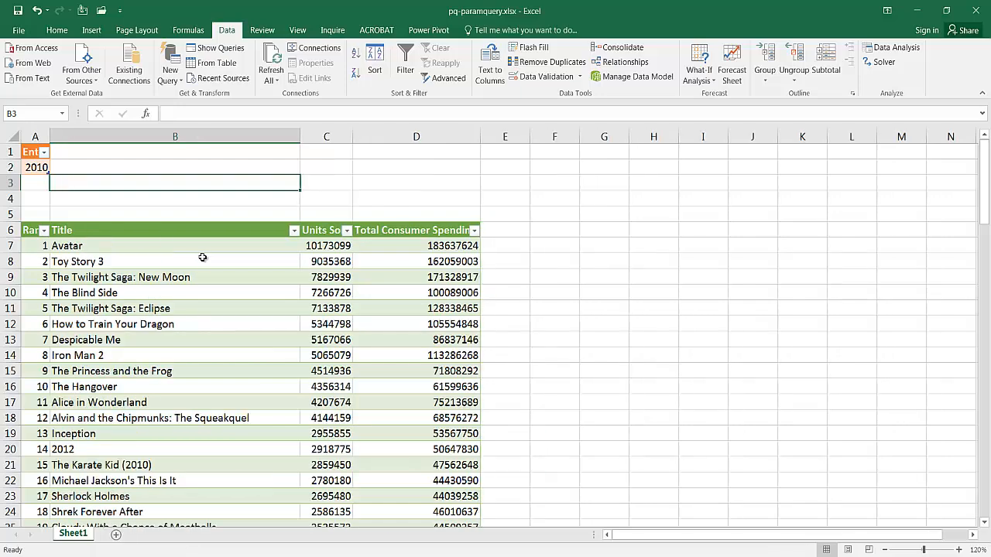
Inspect the refreshed 2010 table, checking Avatar at the top and the year value 2010
left_click(34, 229)
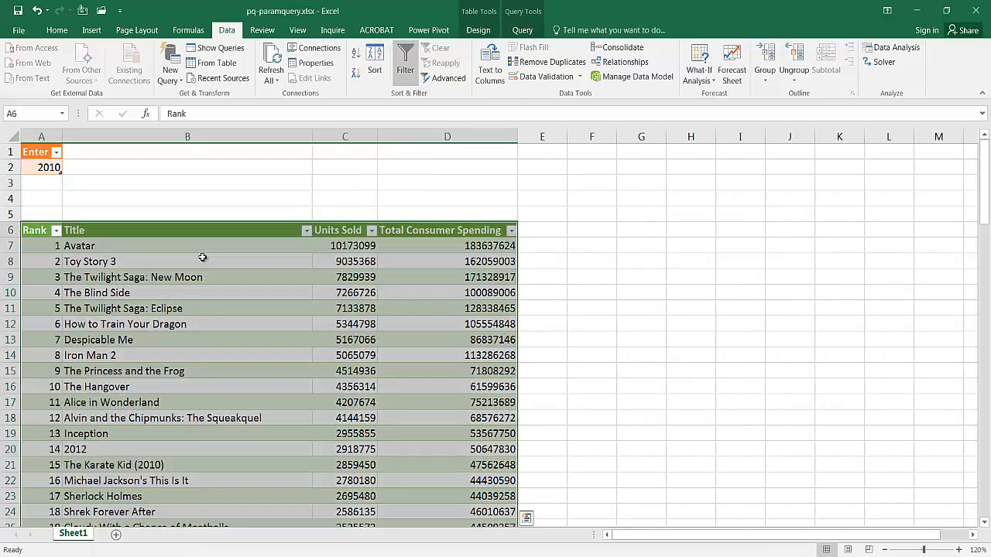
left_click(188, 245)
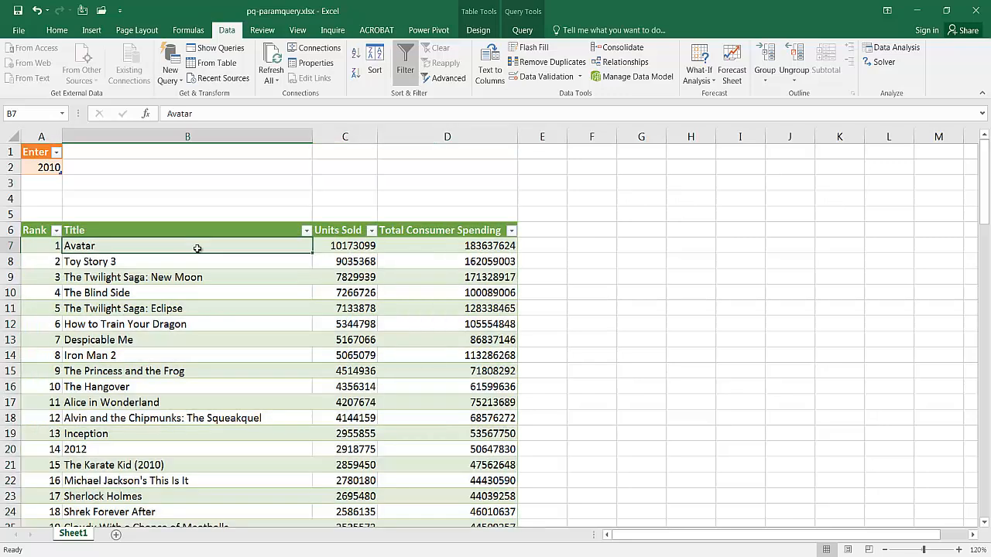
left_click(446, 245)
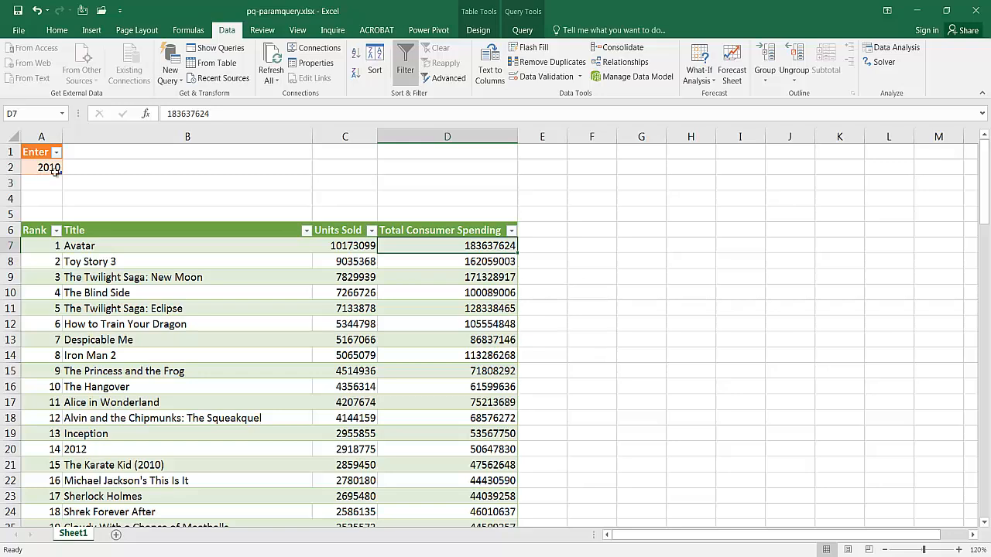
left_click(186, 183)
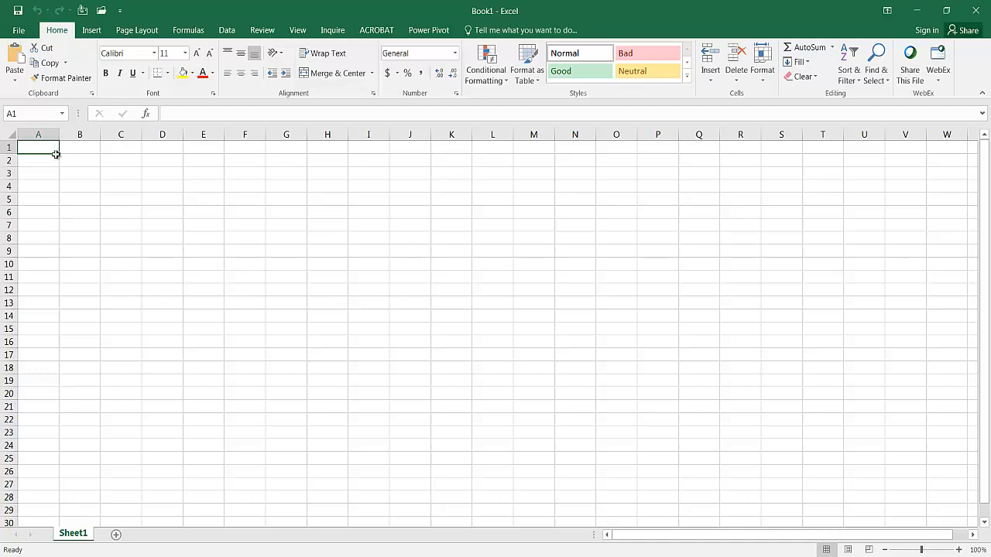
mouse_move(81, 206)
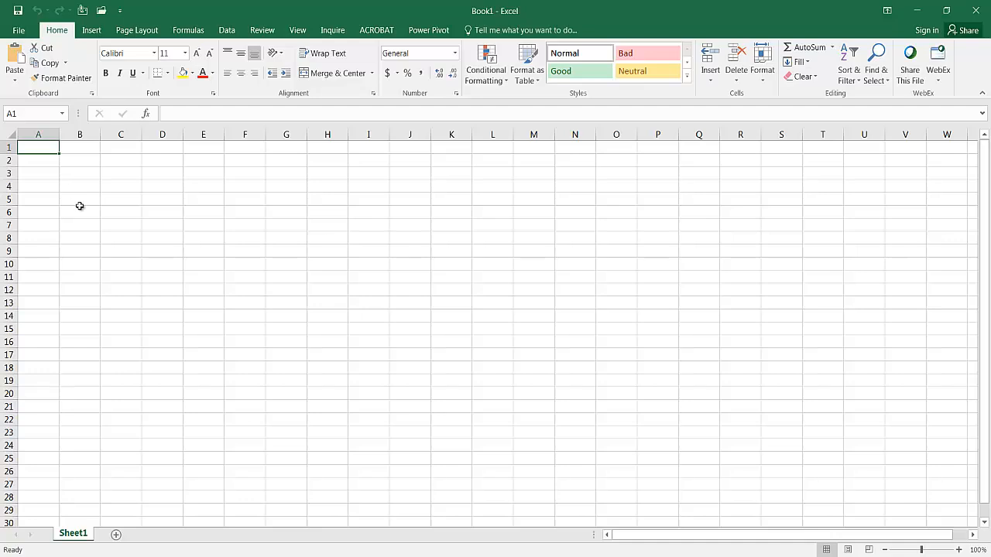
mouse_move(84, 207)
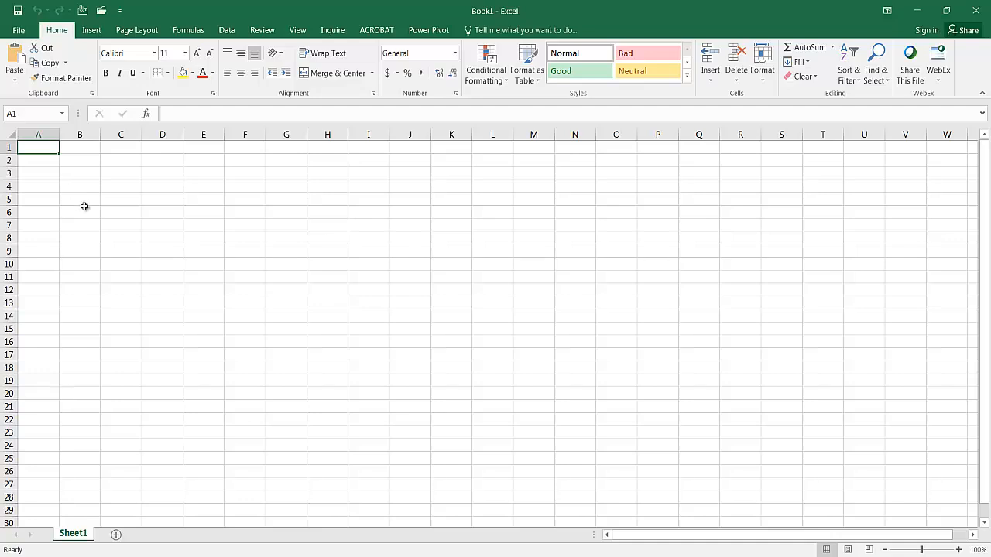
mouse_move(84, 238)
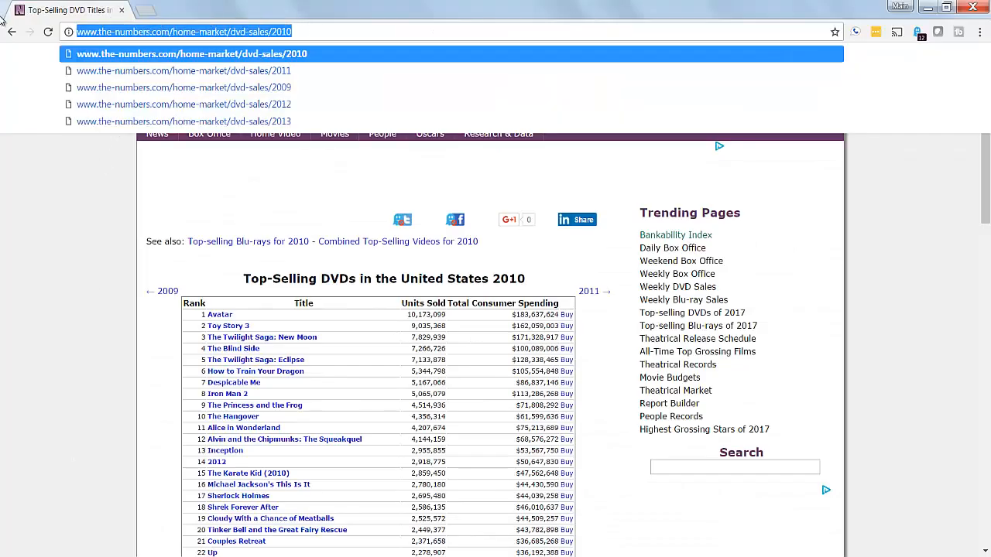
mouse_move(109, 468)
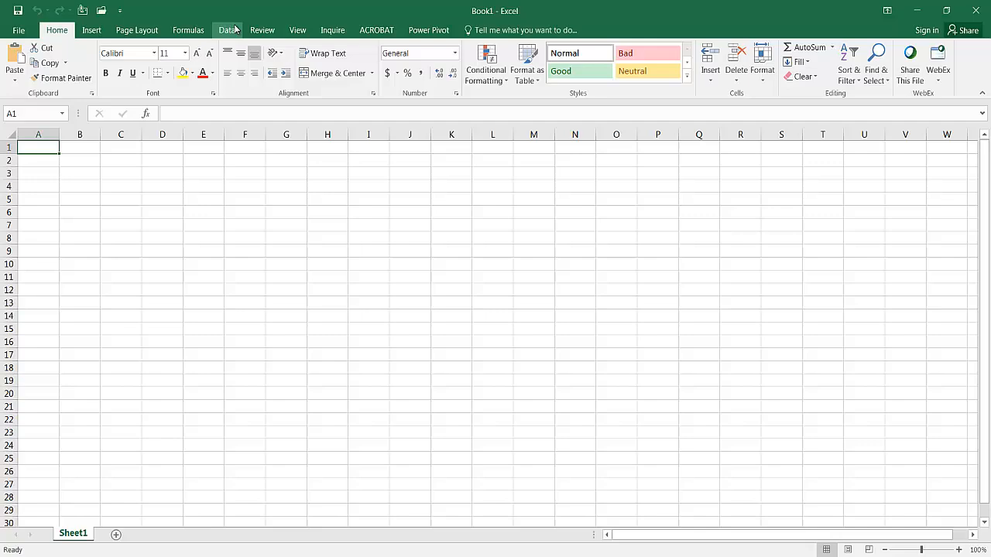
Start a new From Web query and place the-numbers.com 2010 DVD sales page address
left_click(228, 30)
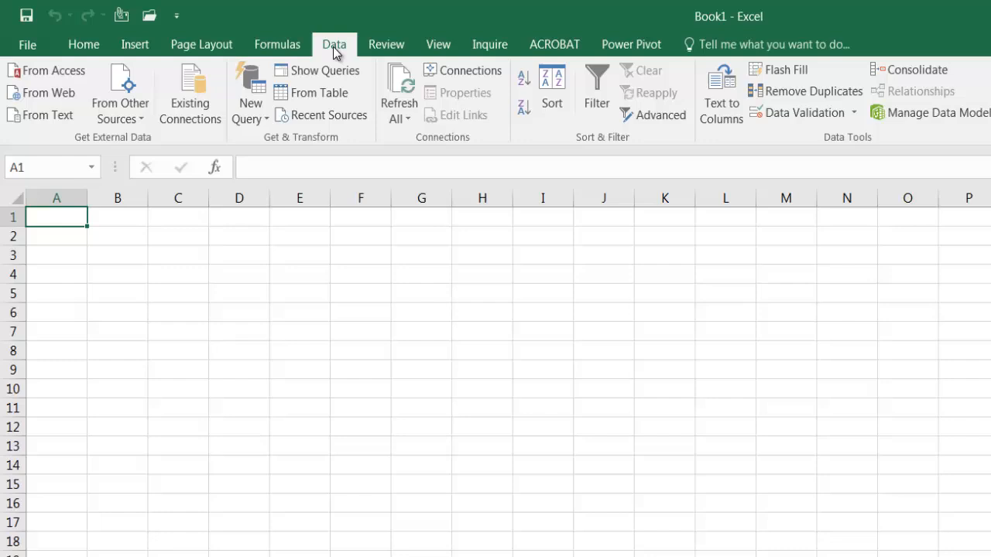
mouse_move(286, 149)
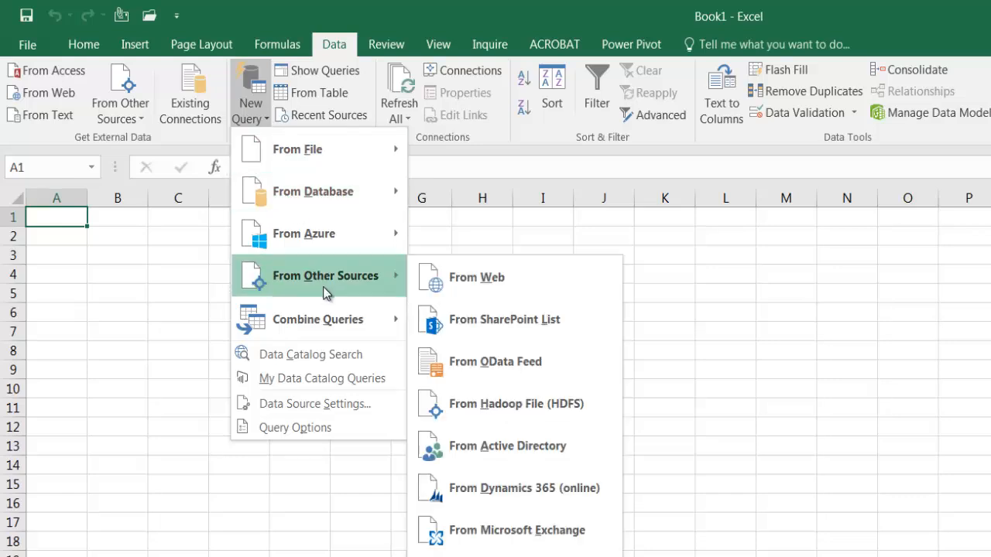
left_click(477, 277)
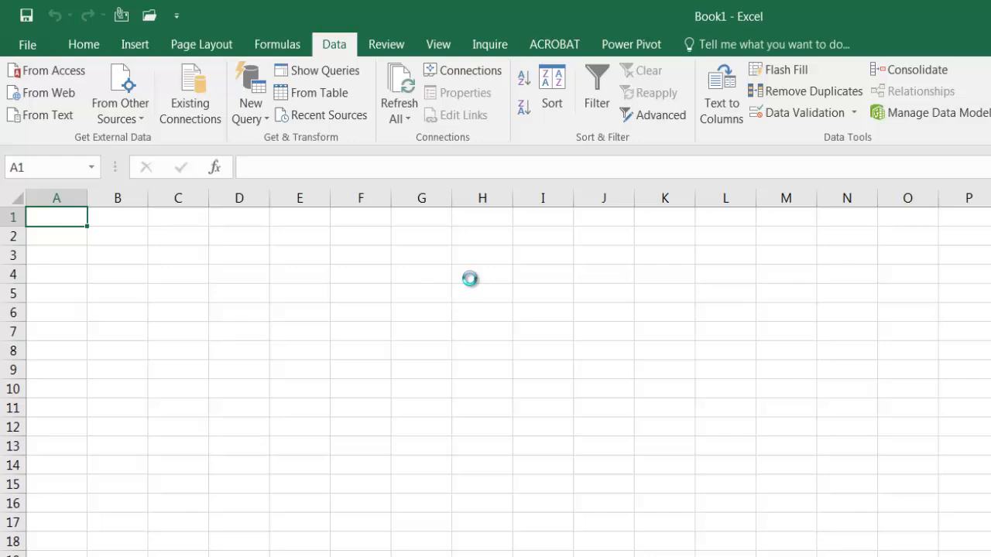
mouse_move(474, 285)
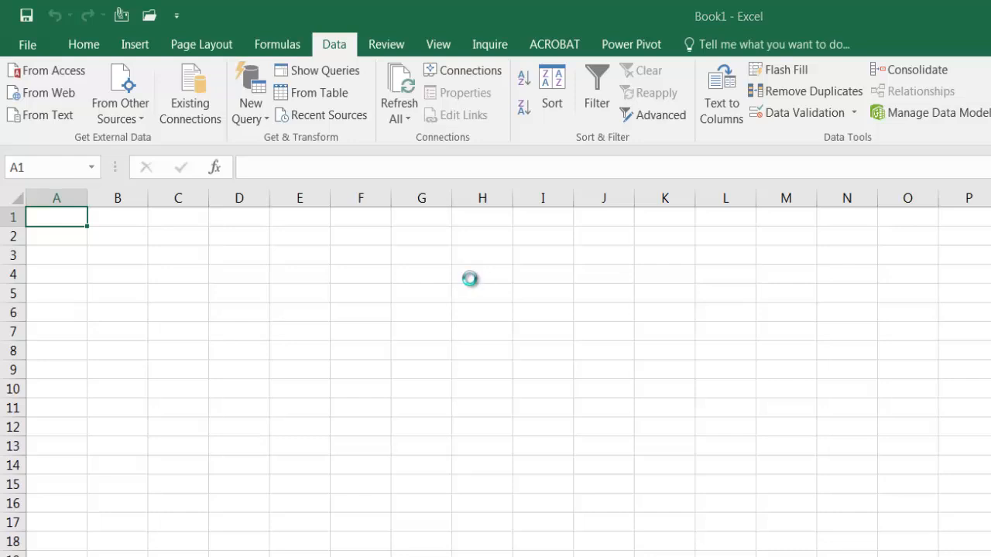
left_click(49, 93)
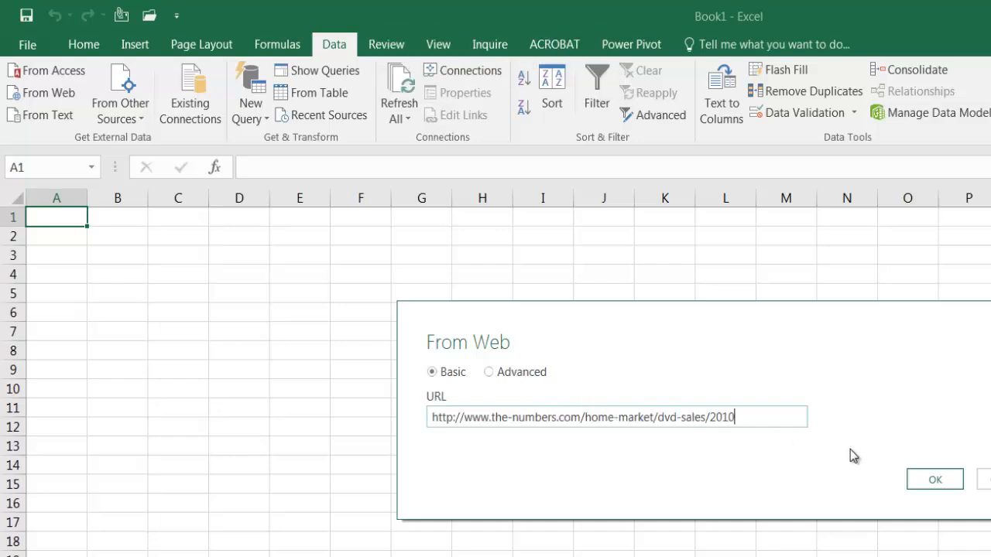
Submit the 2010 DVD sales URL and proceed to the Navigator listing the page's tables
left_click(935, 480)
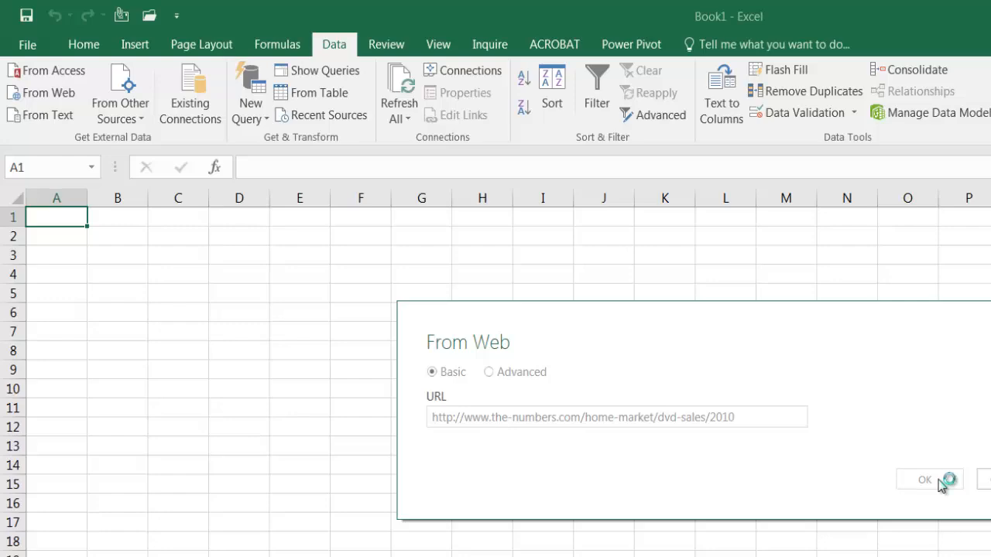
left_click(926, 480)
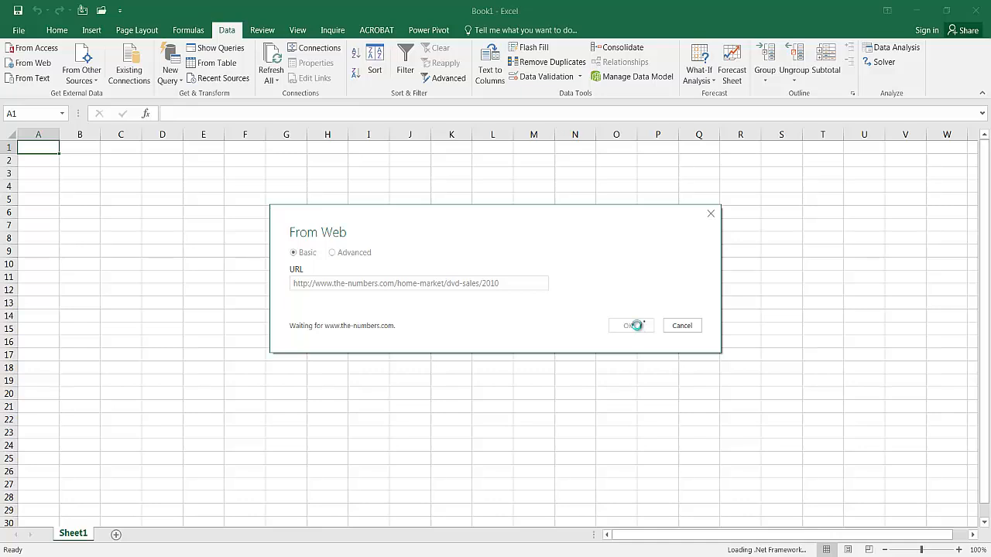
left_click(631, 325)
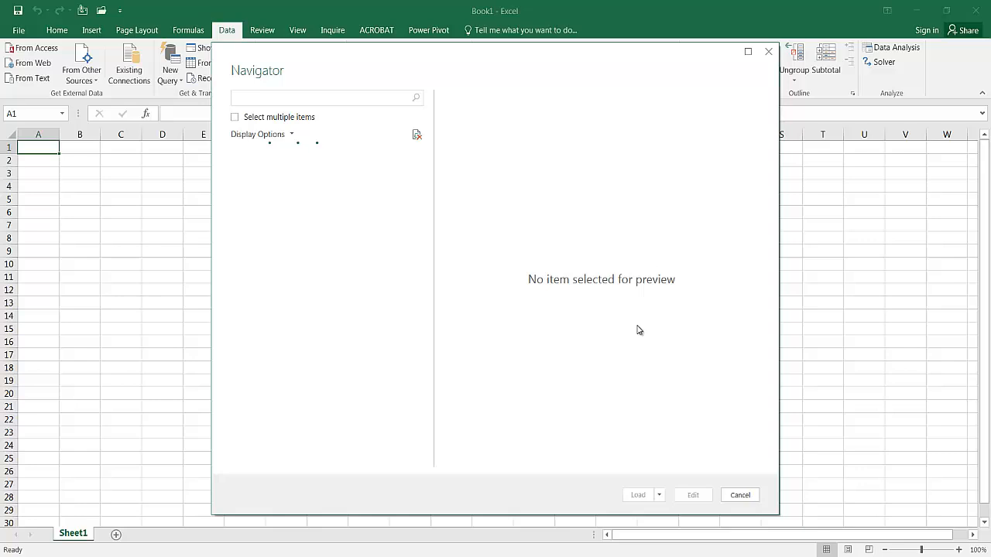
mouse_move(291, 55)
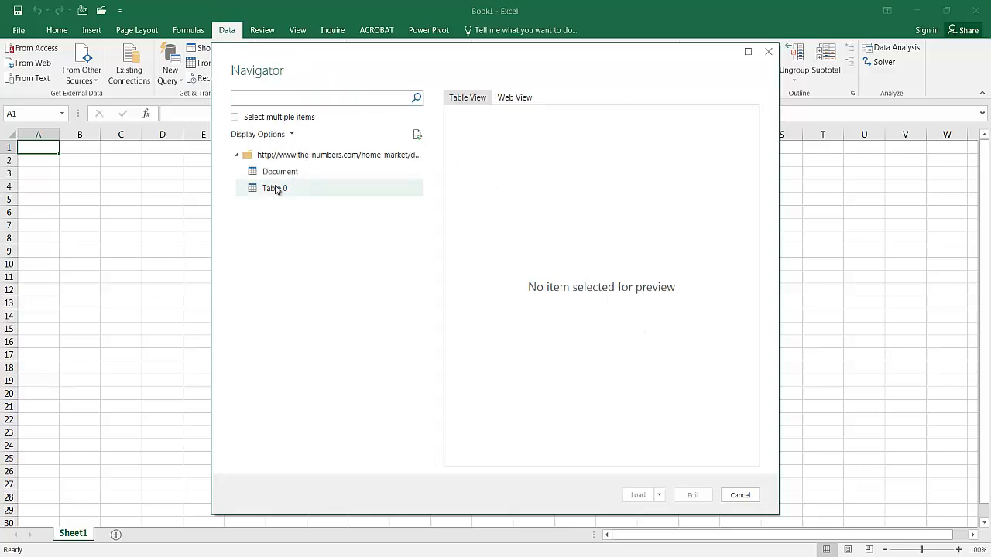
mouse_move(275, 189)
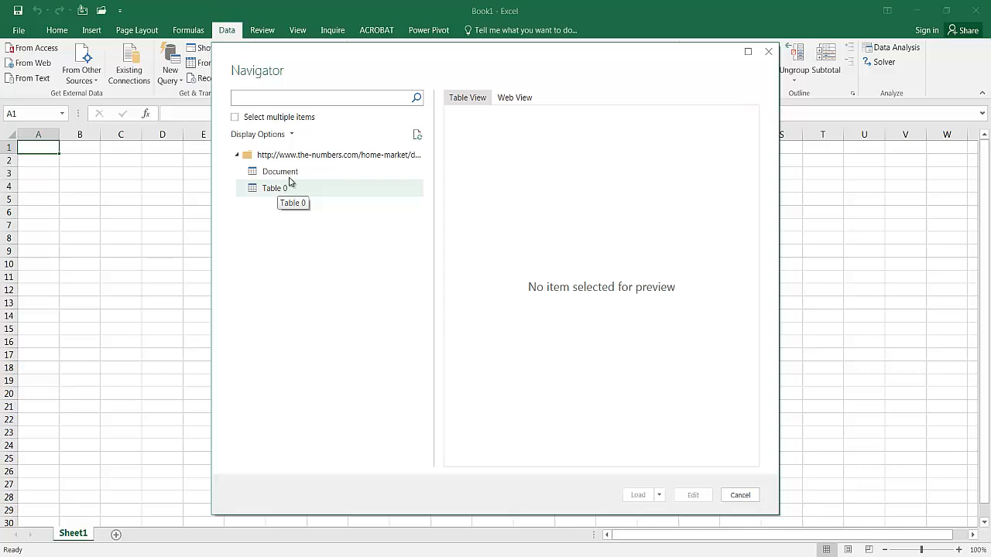
Preview the Document item, then Table 0 with rank, title, units and spending columns
left_click(278, 170)
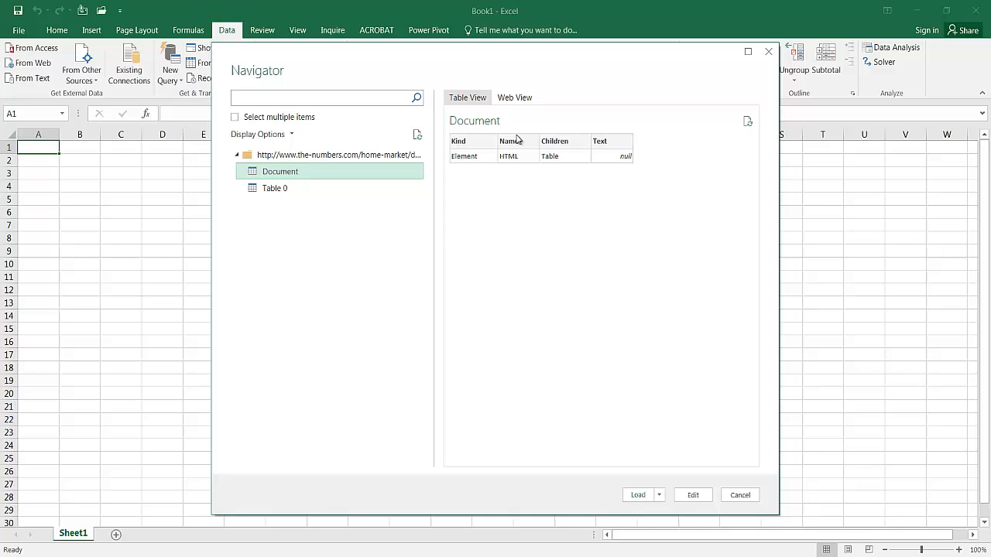
mouse_move(276, 189)
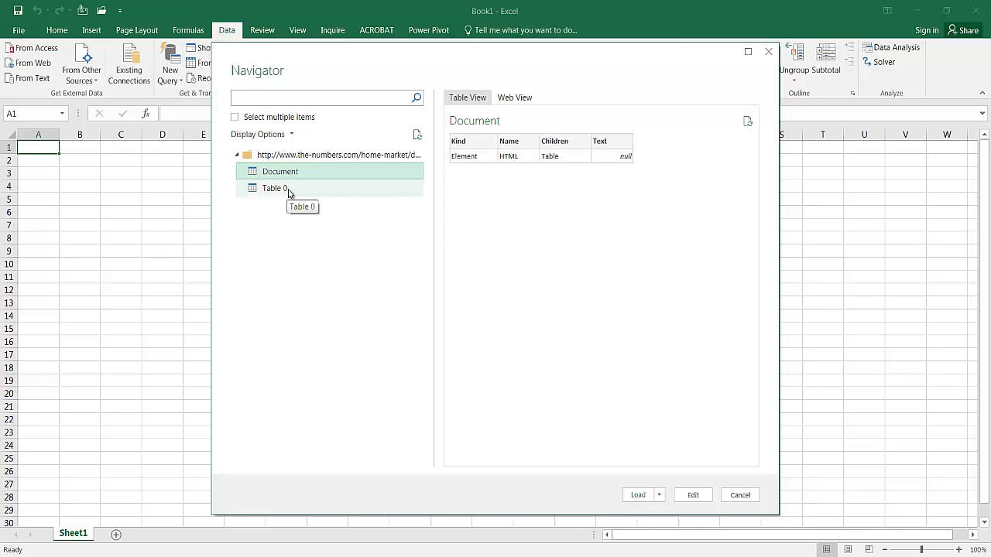
mouse_move(293, 192)
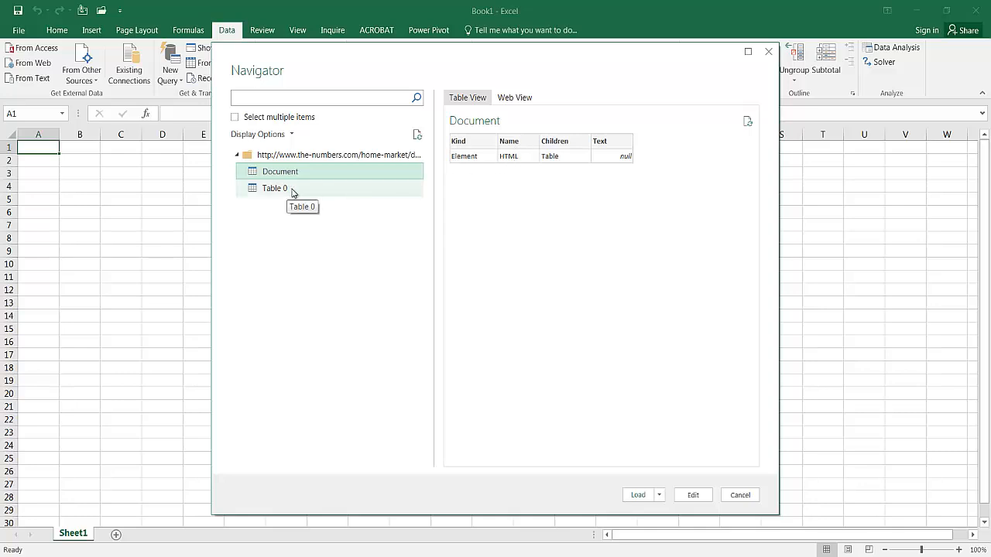
left_click(276, 188)
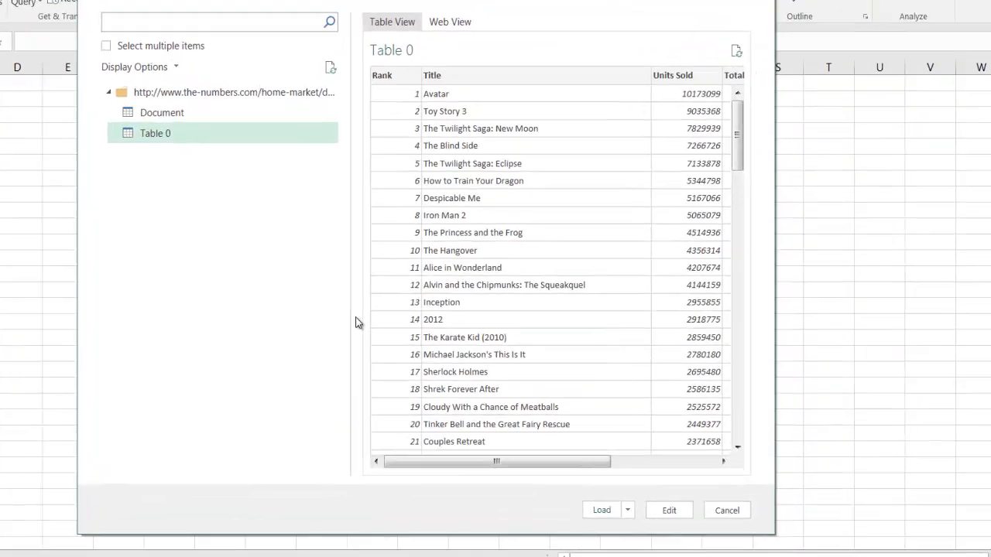
scroll("right", 3)
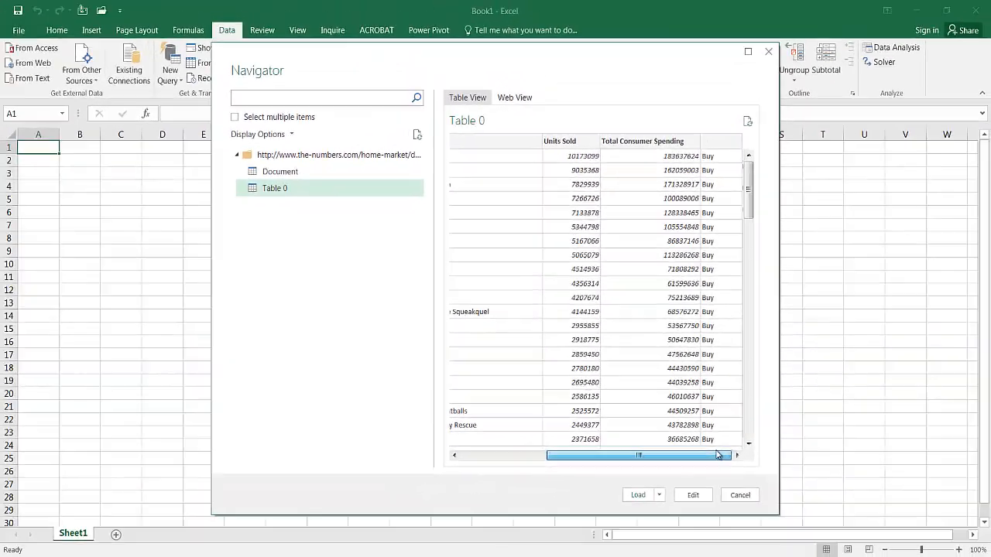
scroll("left", 3)
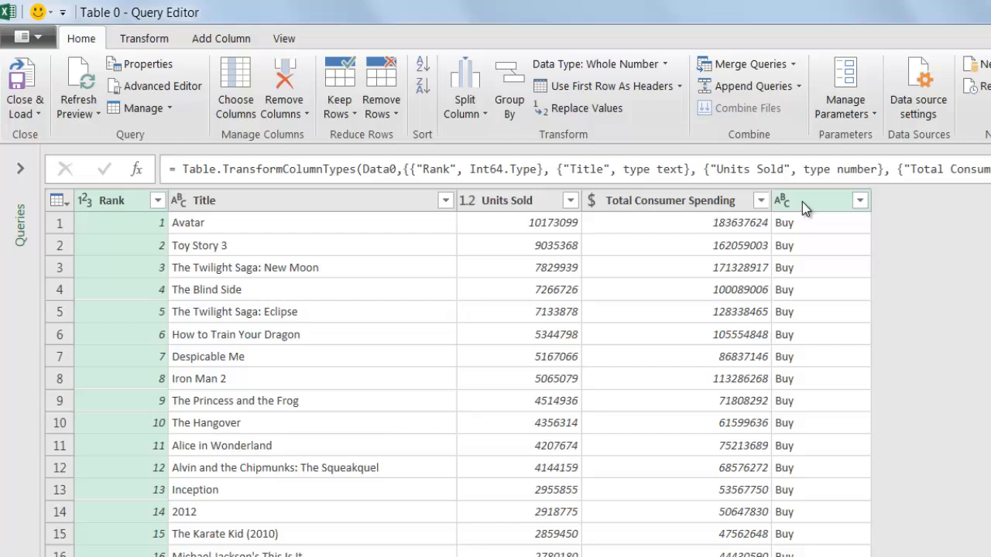
Remove the unnamed last column filled with Buy from Table 0
right_click(805, 200)
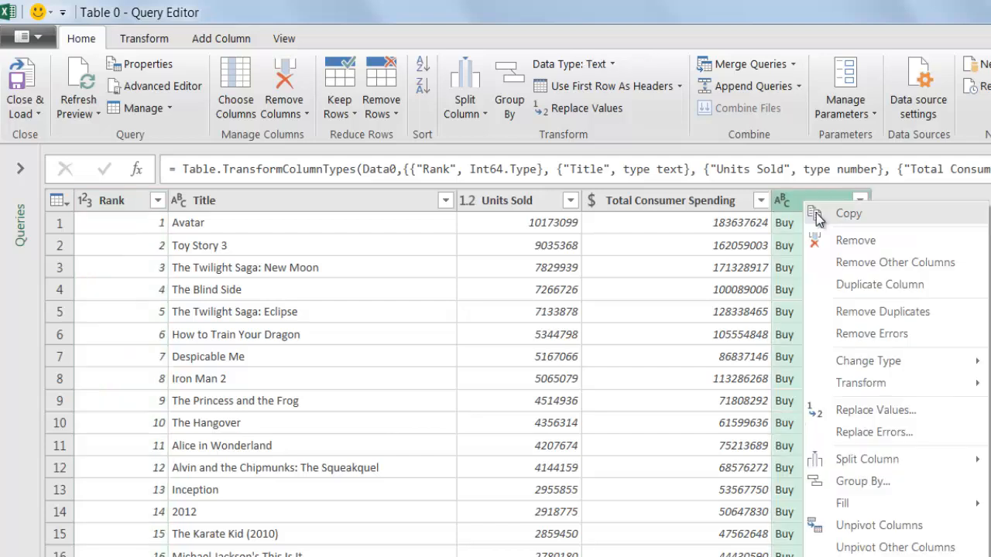
left_click(855, 240)
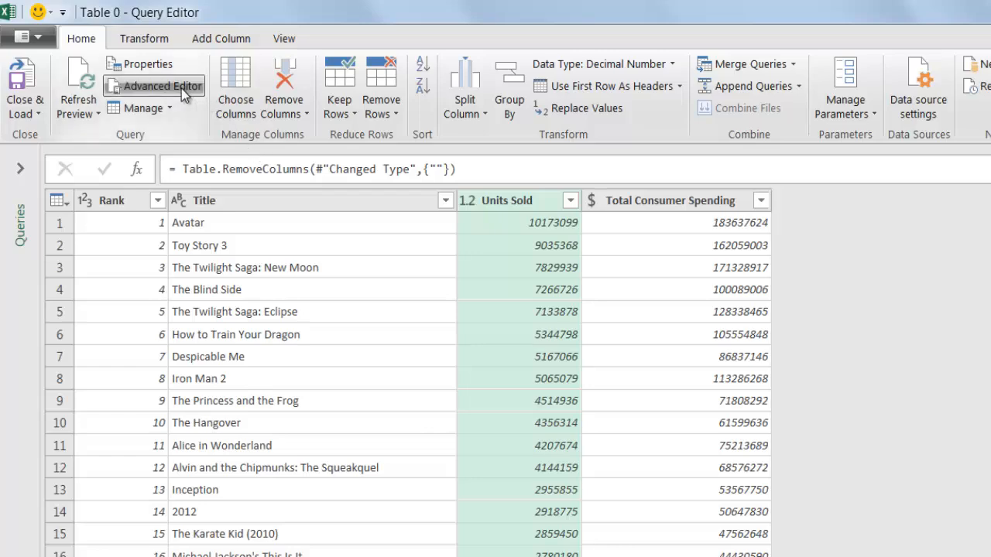
In the Advanced Editor, add 'let TopMovies=(Year)=>' at the top of the M code
left_click(161, 87)
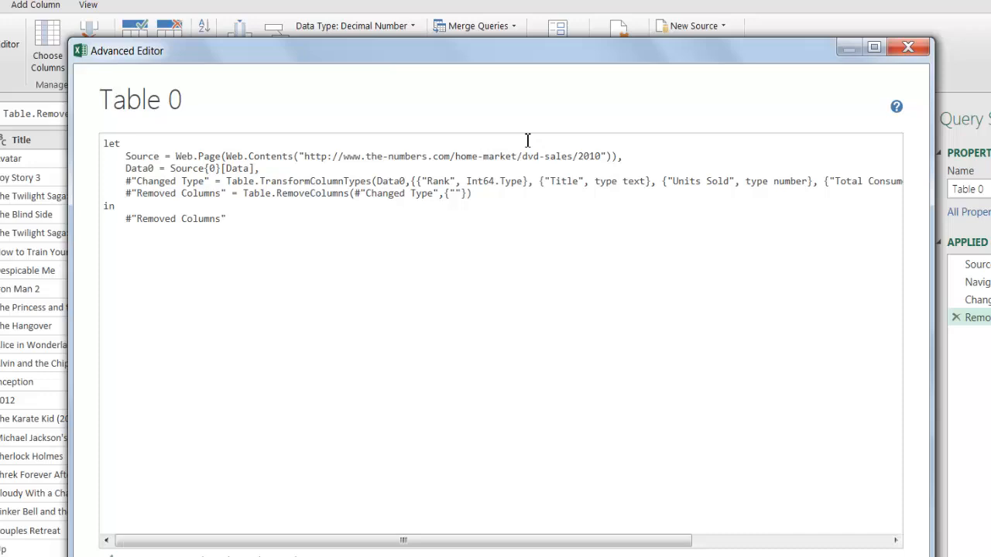
mouse_move(595, 158)
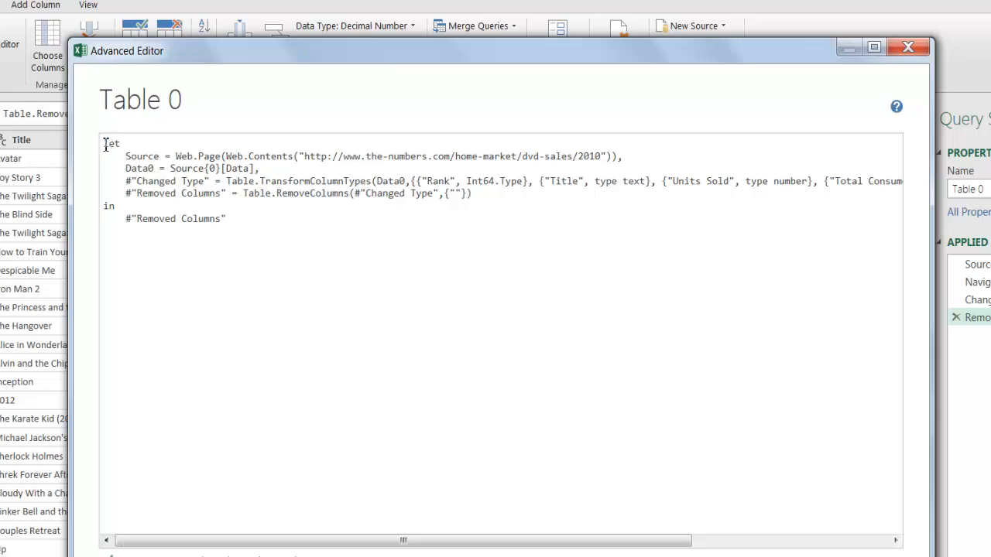
type("let")
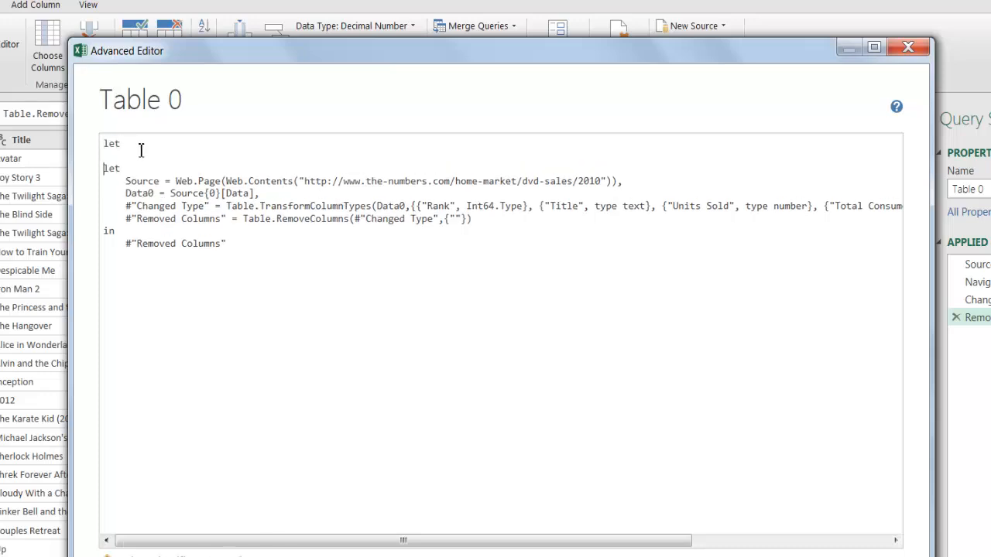
type("T")
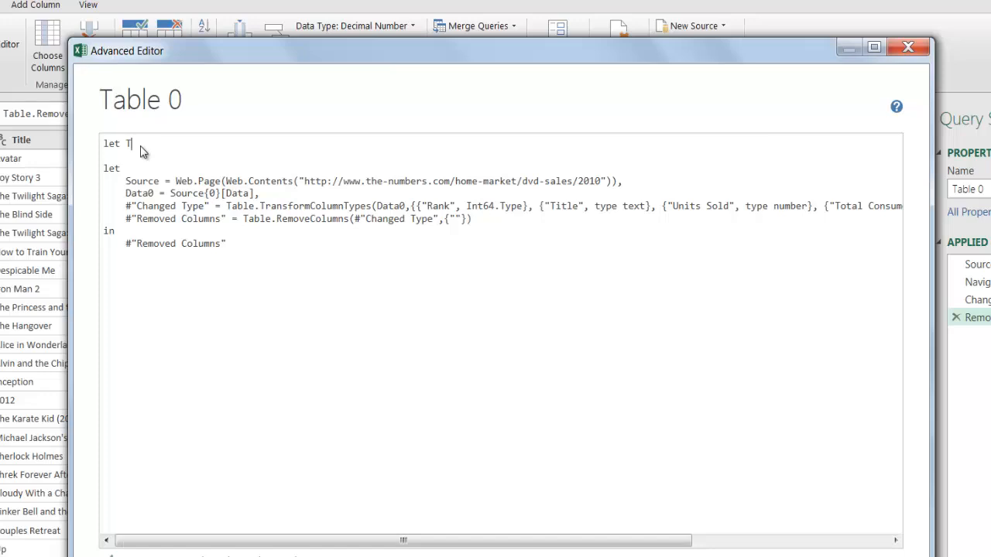
type("opMovi")
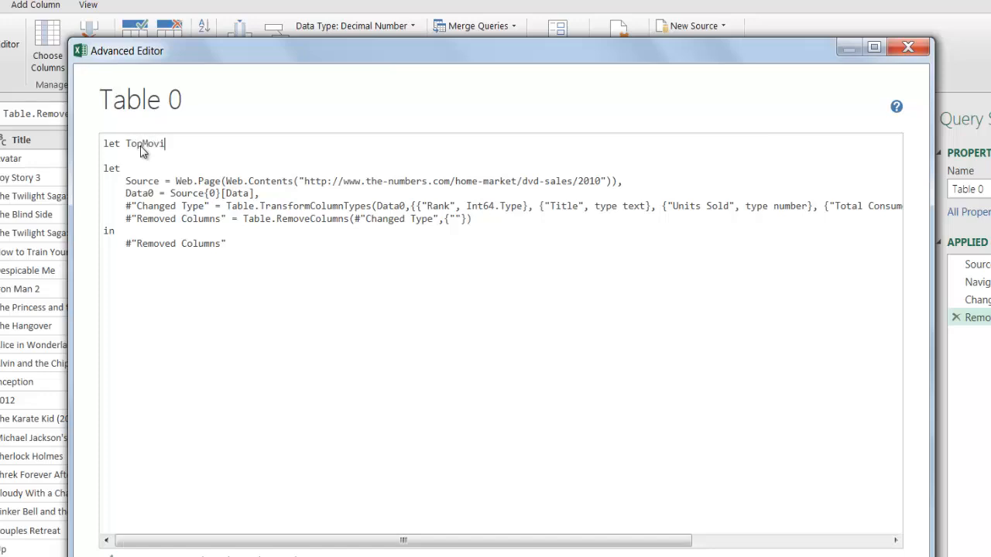
type("es=(")
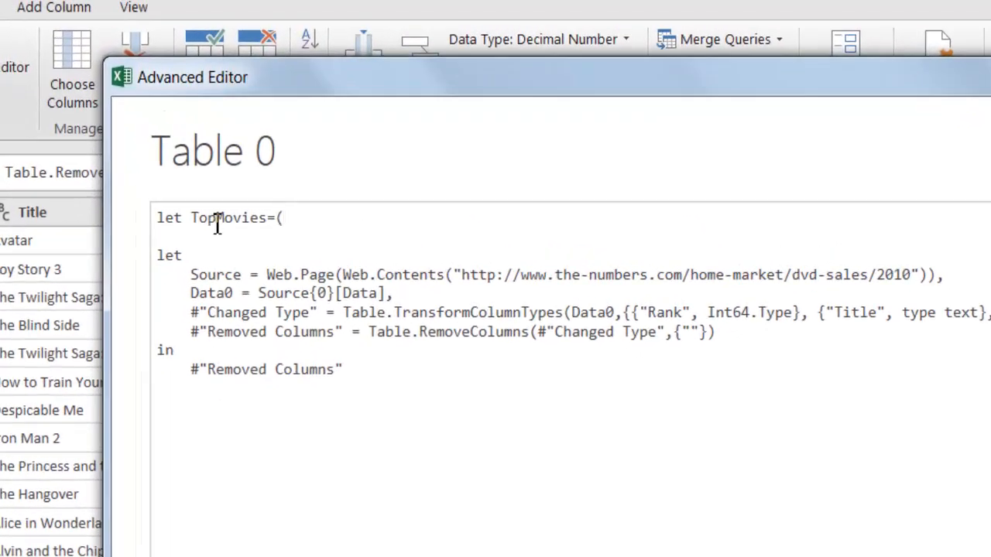
type("Year)")
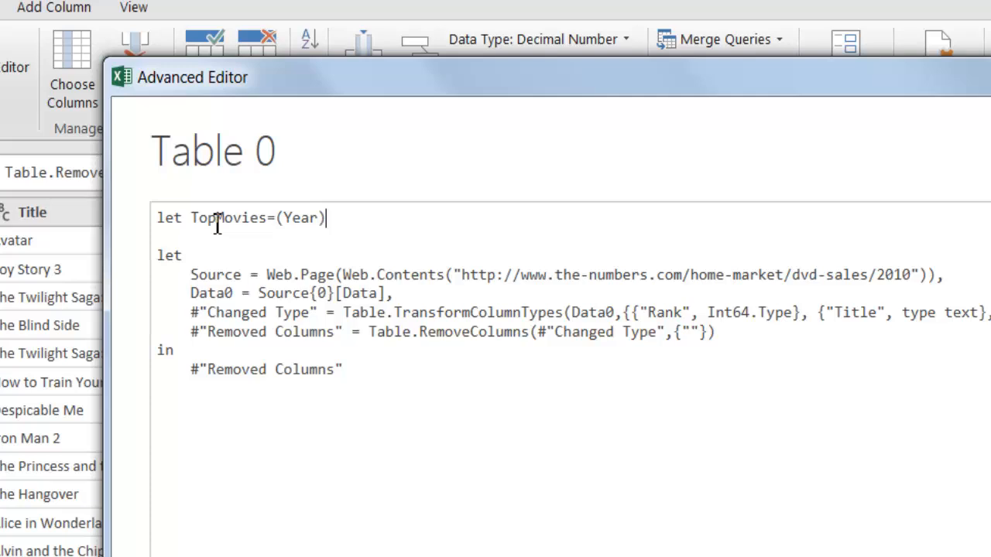
type("[=")
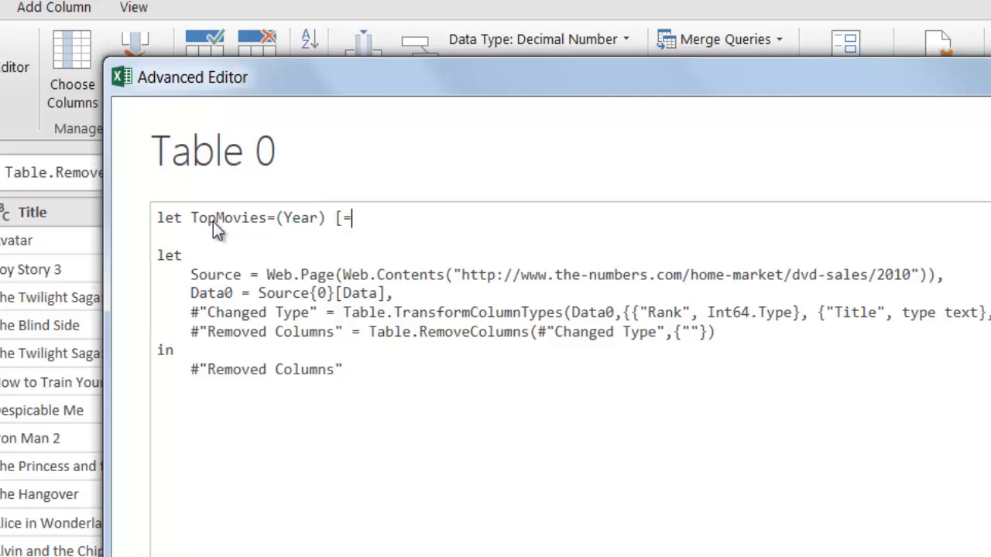
key("Backspace")
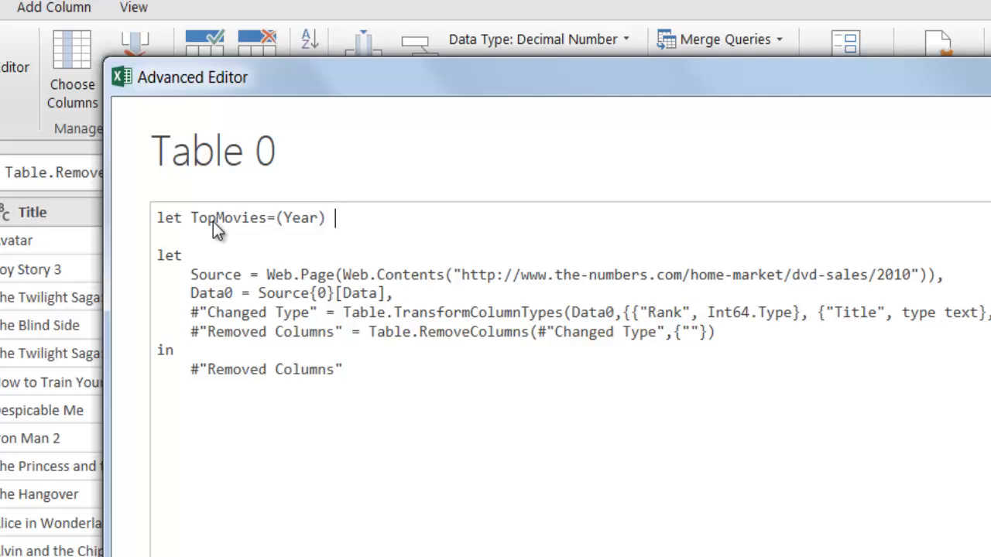
type("=>")
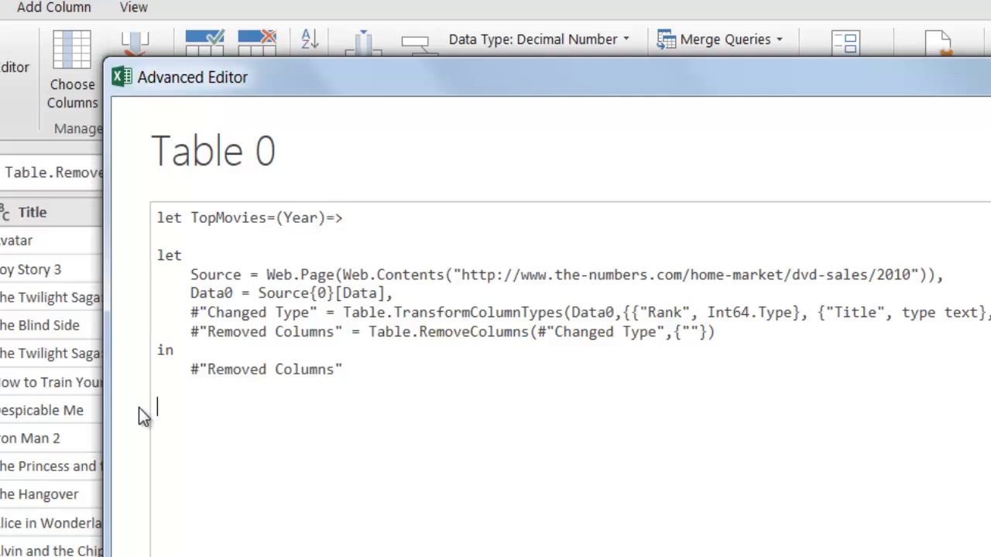
End the M code with 'in TopMovies' so the query returns the function
type("in")
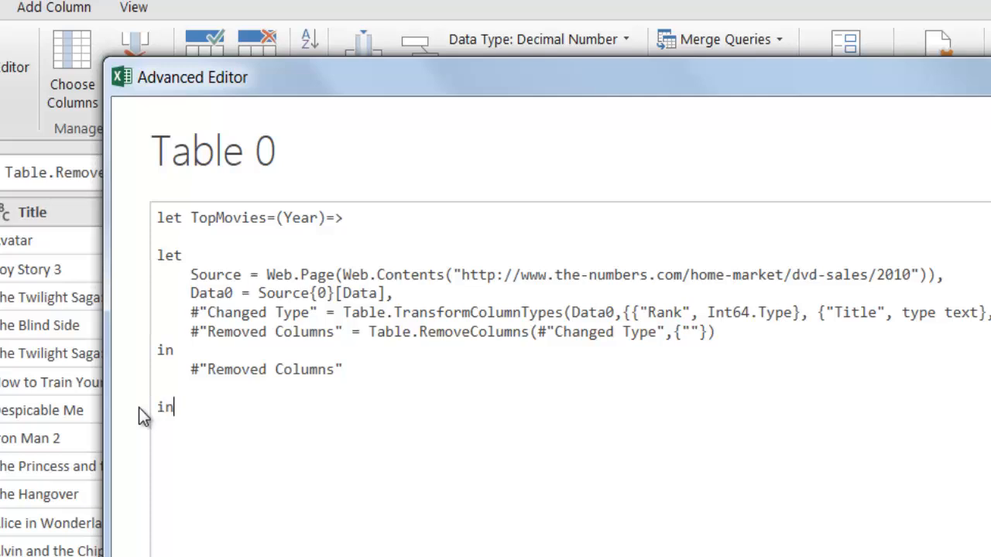
type("Top")
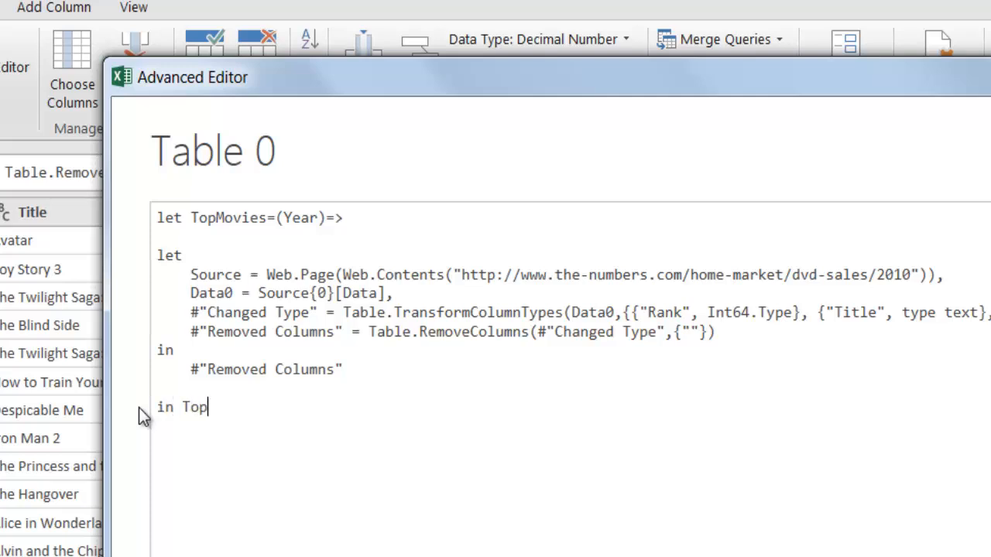
type("Movies")
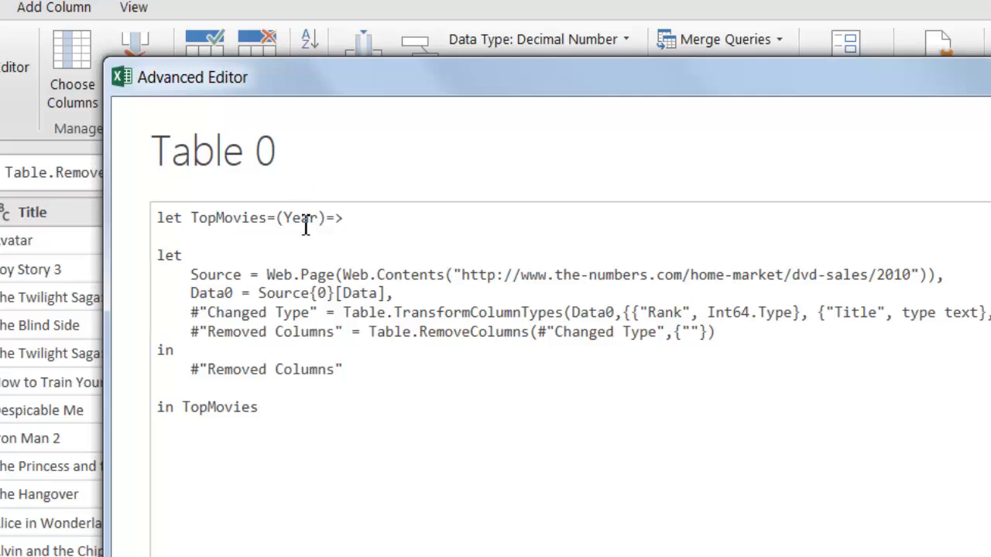
mouse_move(920, 291)
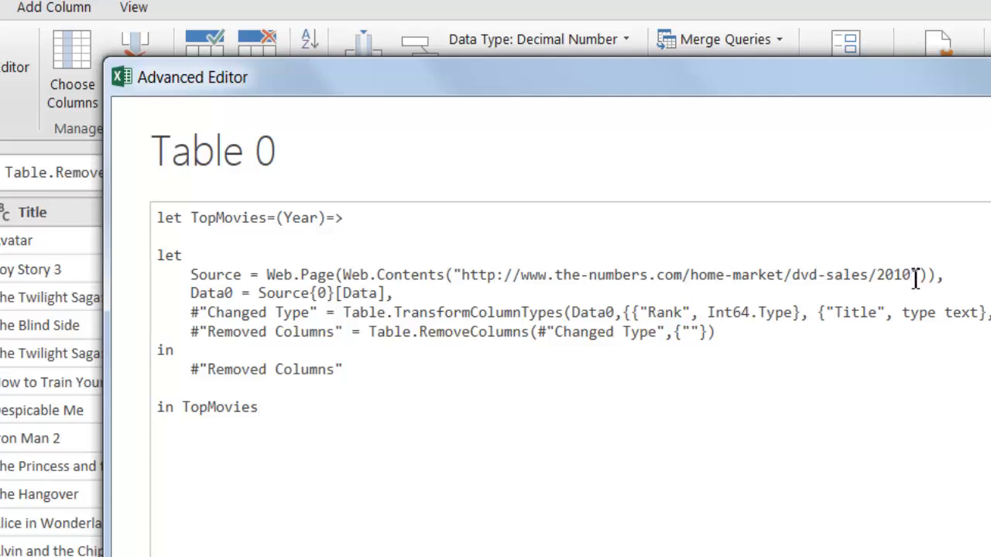
Replace the hard-coded 2010 in the Web.Contents URL with &Number.ToText(Year)
key("BackSpace")
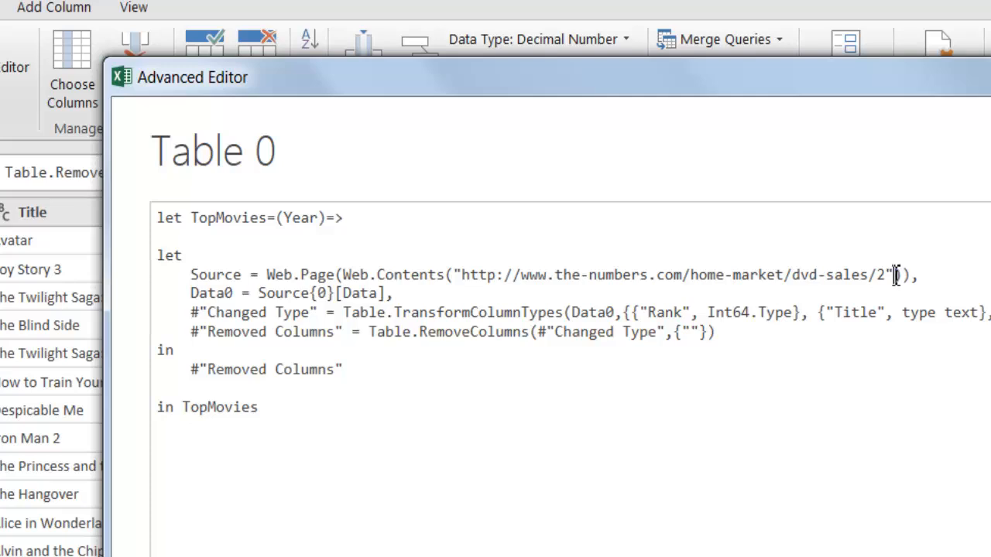
key("Backspace")
type("&")
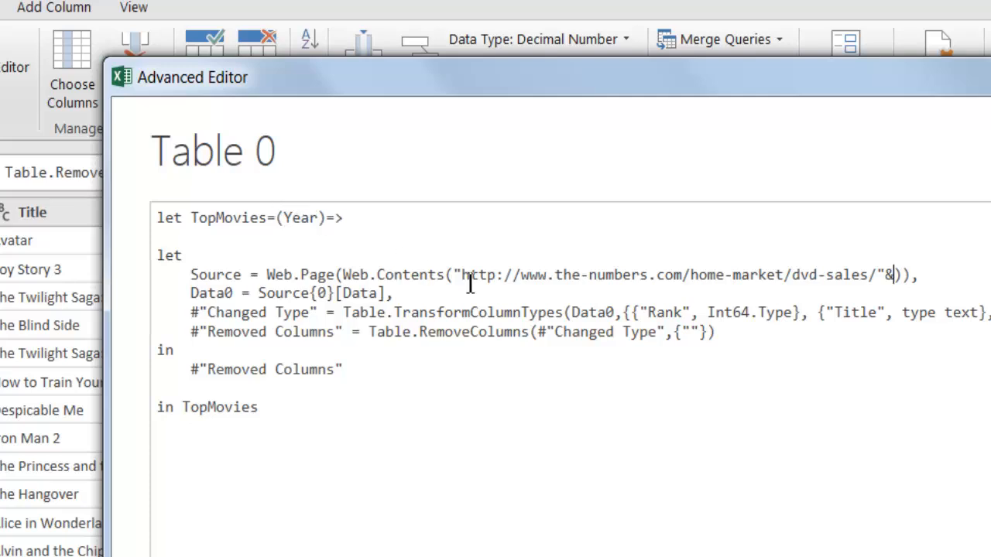
mouse_move(790, 263)
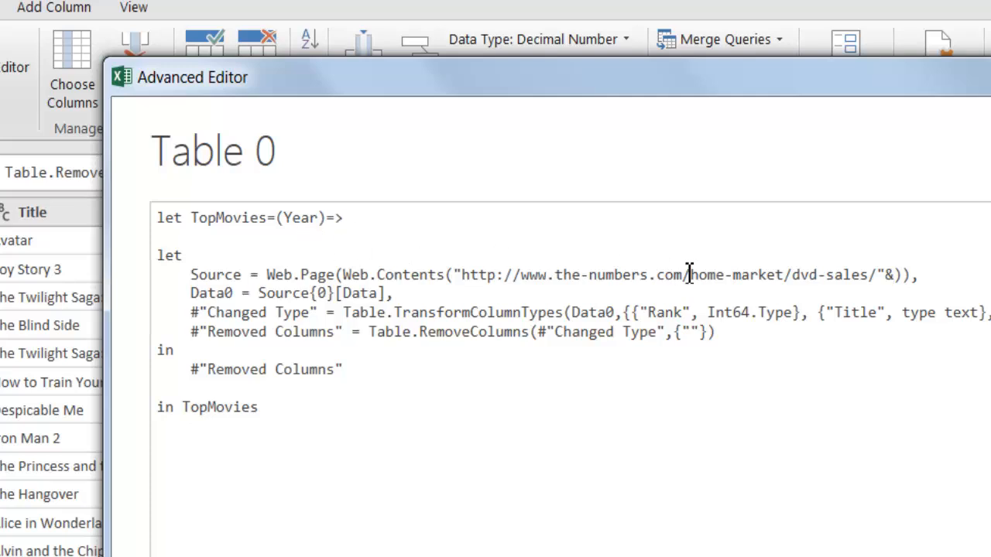
type("Nu")
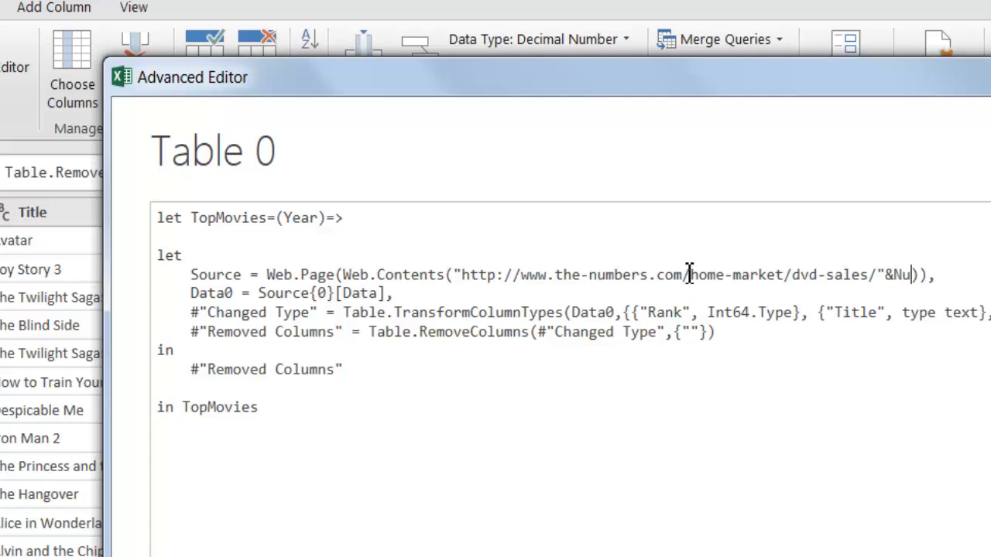
type("mber")
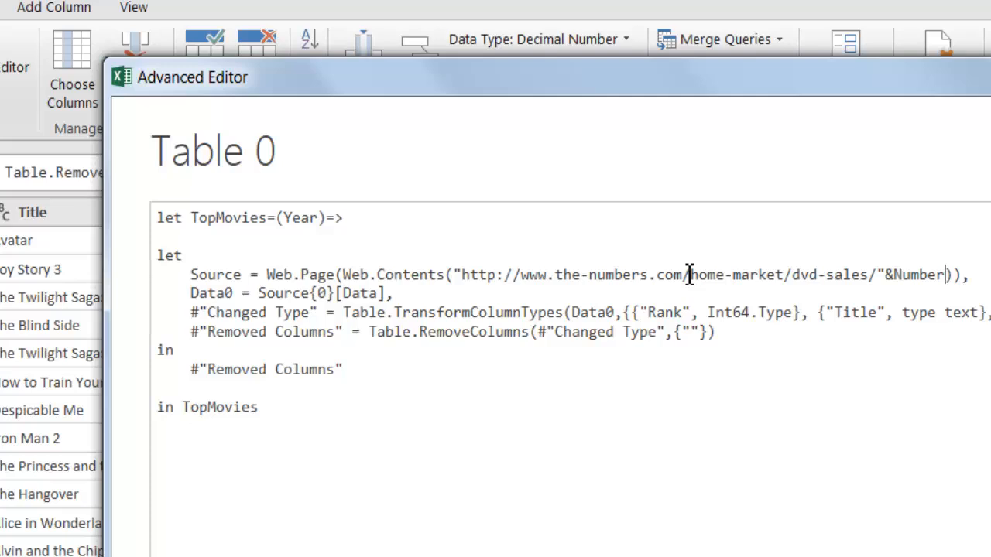
type(".")
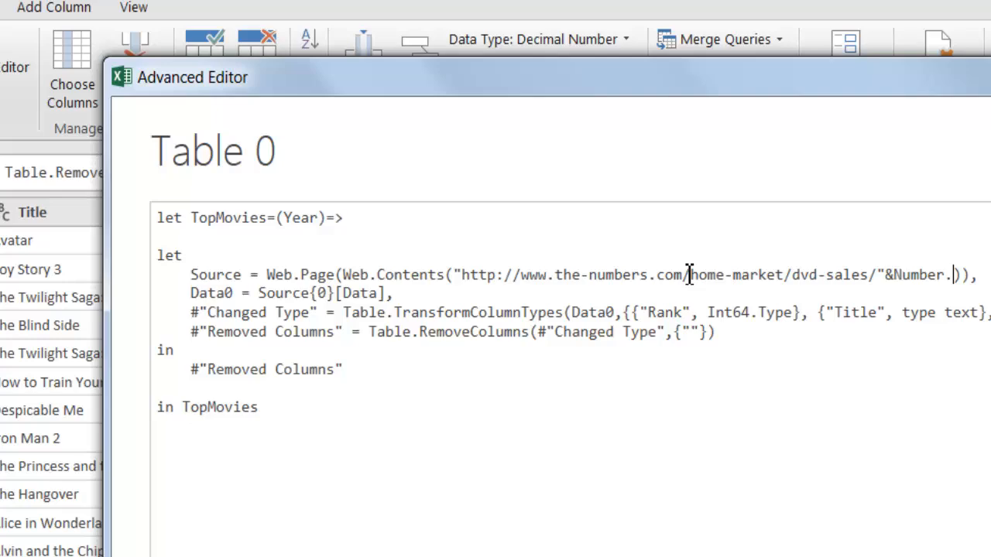
type("ToText")
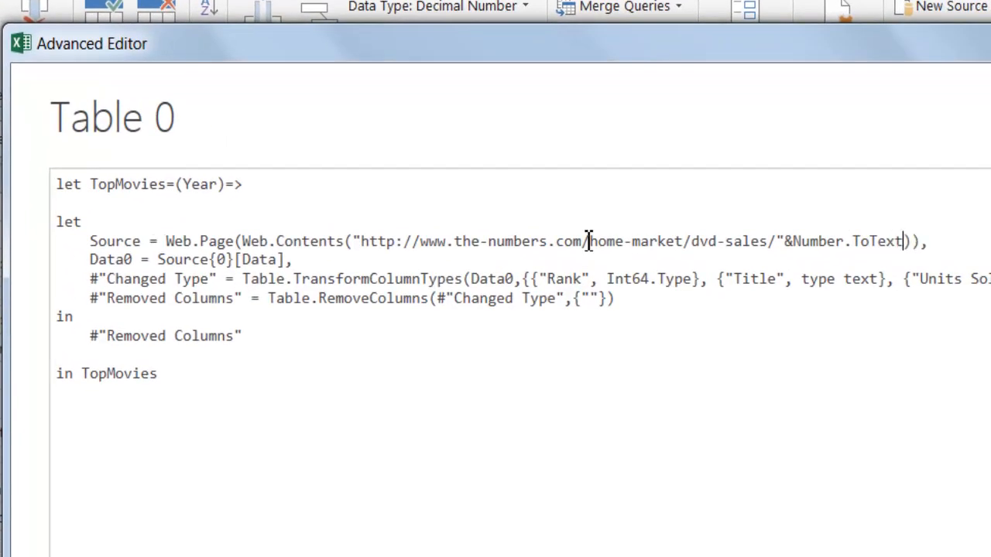
type("()")
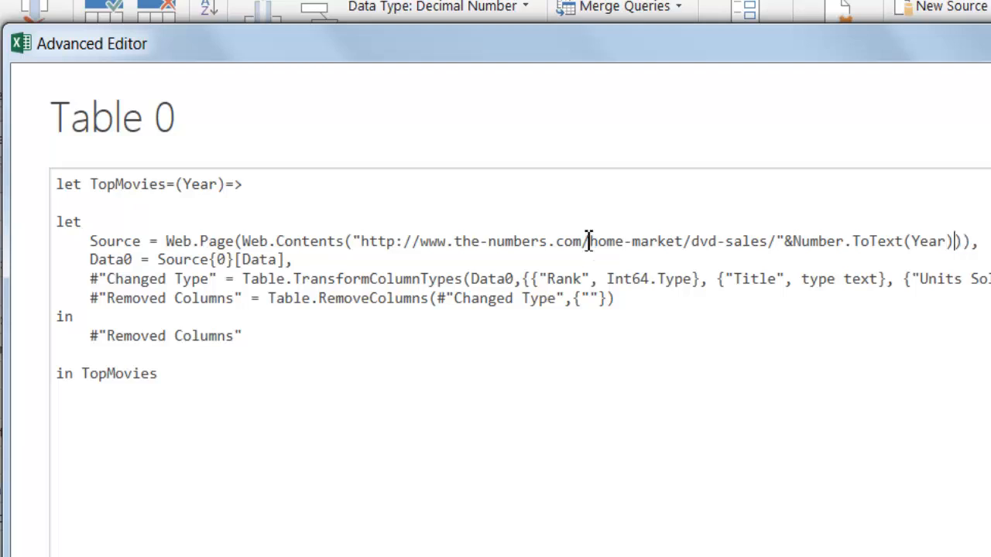
mouse_move(833, 254)
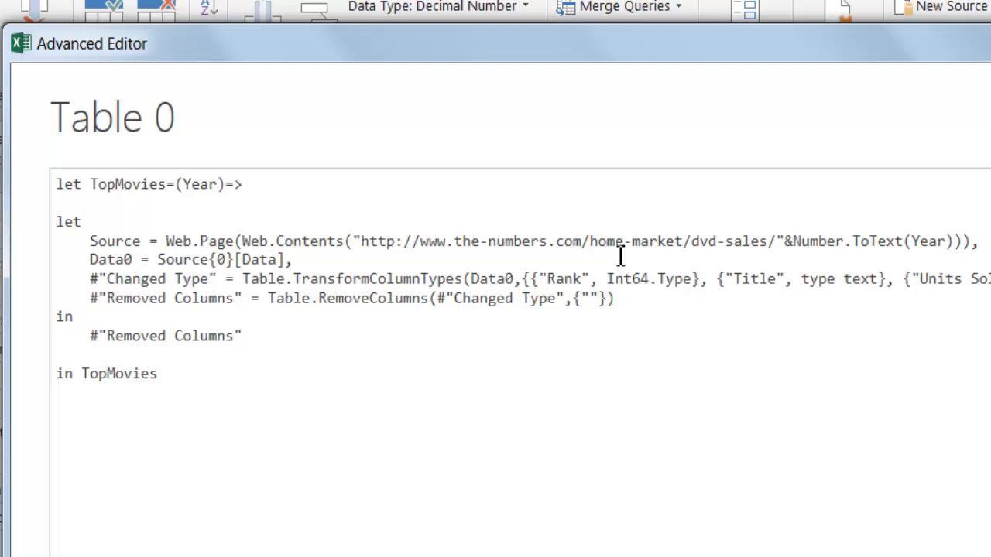
mouse_move(845, 242)
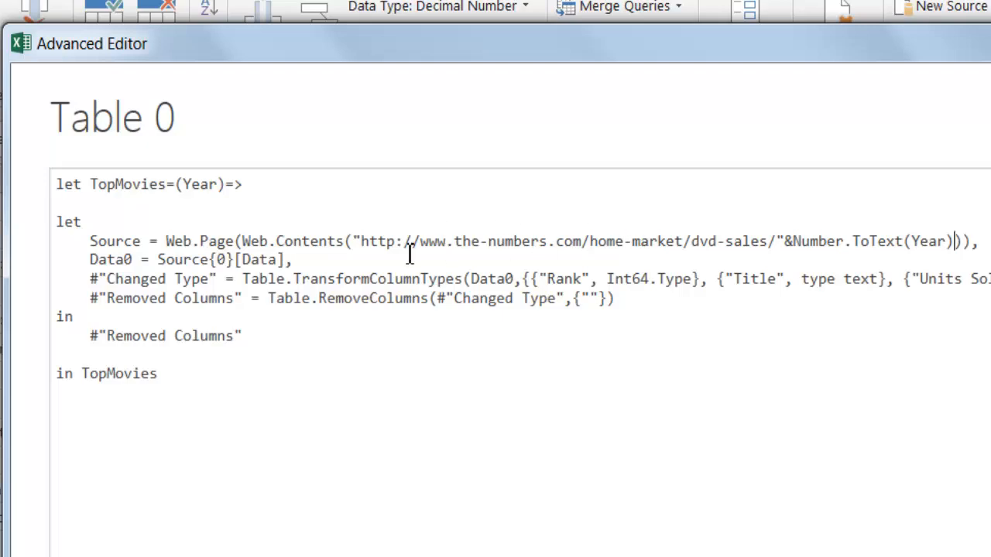
mouse_move(827, 316)
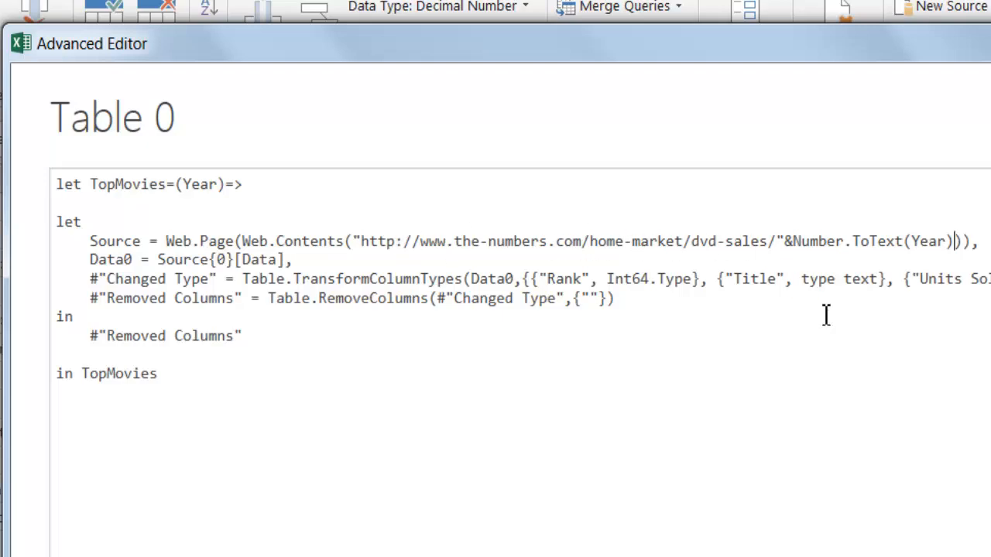
Save the edited TopMovies function code with Done and leave the Advanced Editor
left_click(725, 468)
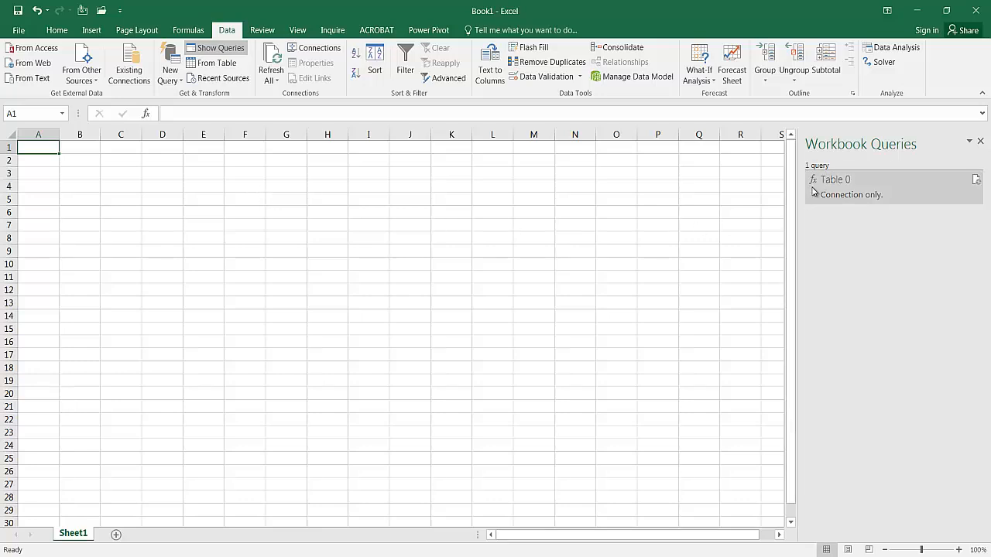
mouse_move(845, 305)
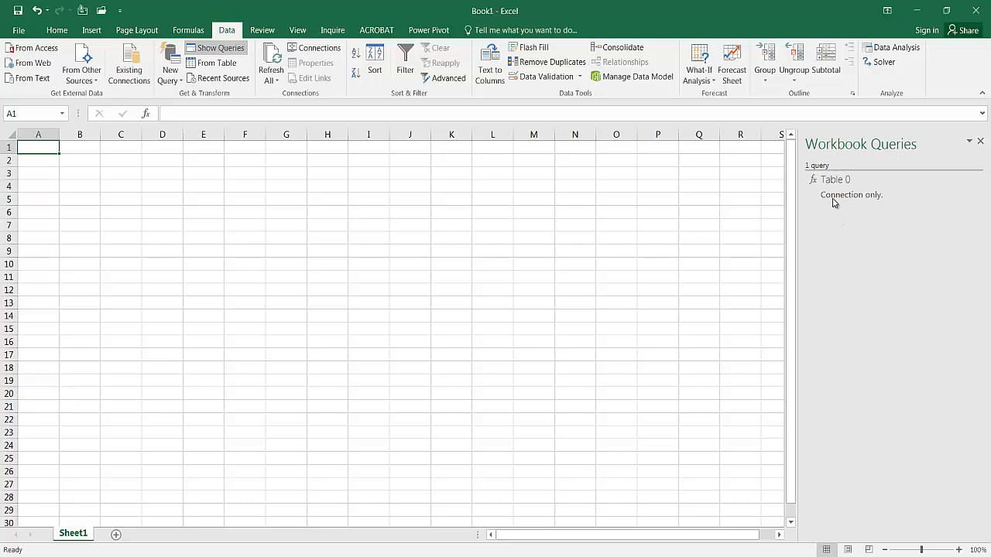
mouse_move(864, 239)
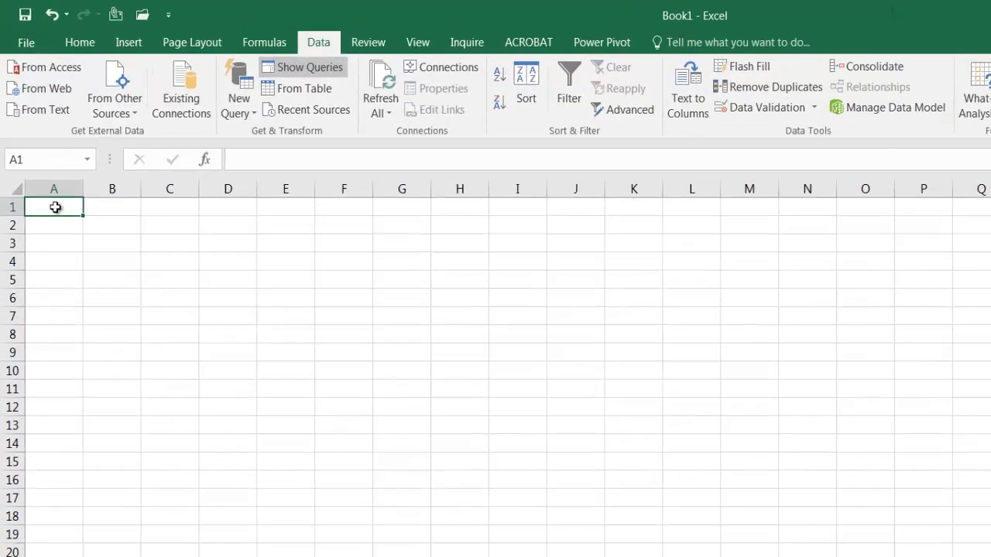
Enter an 'Enter Year' heading above 2017 in column A and start From Table on it
type("Enter")
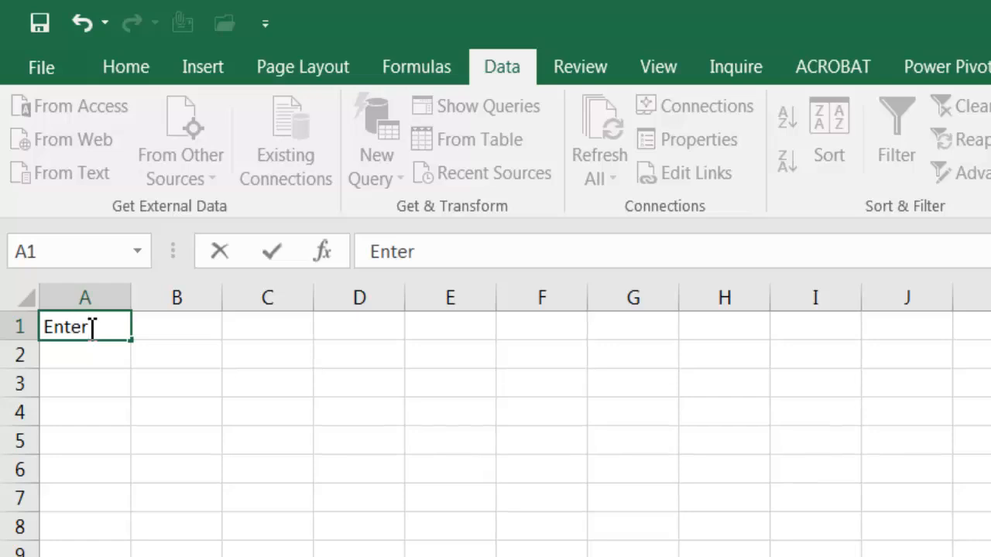
type("Year")
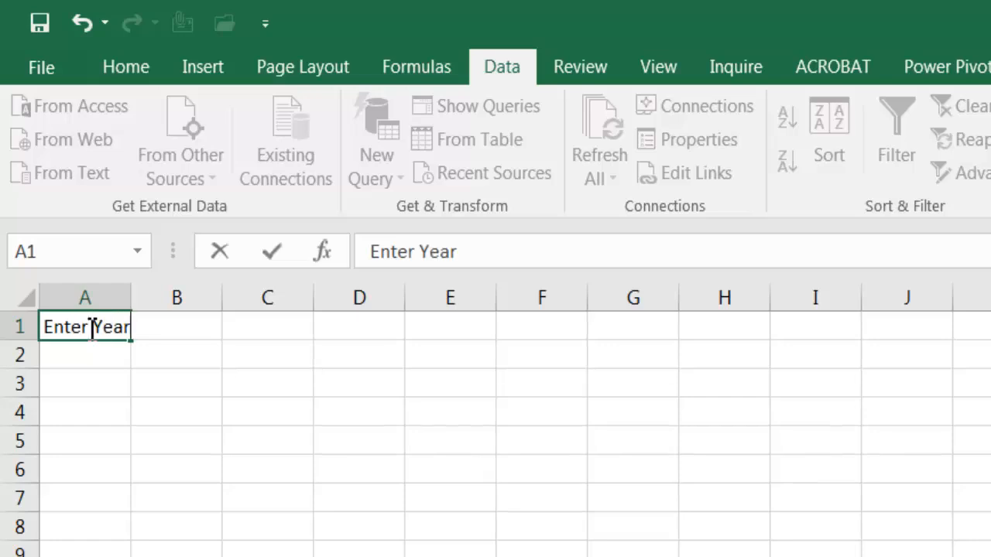
key("Return")
type("2017")
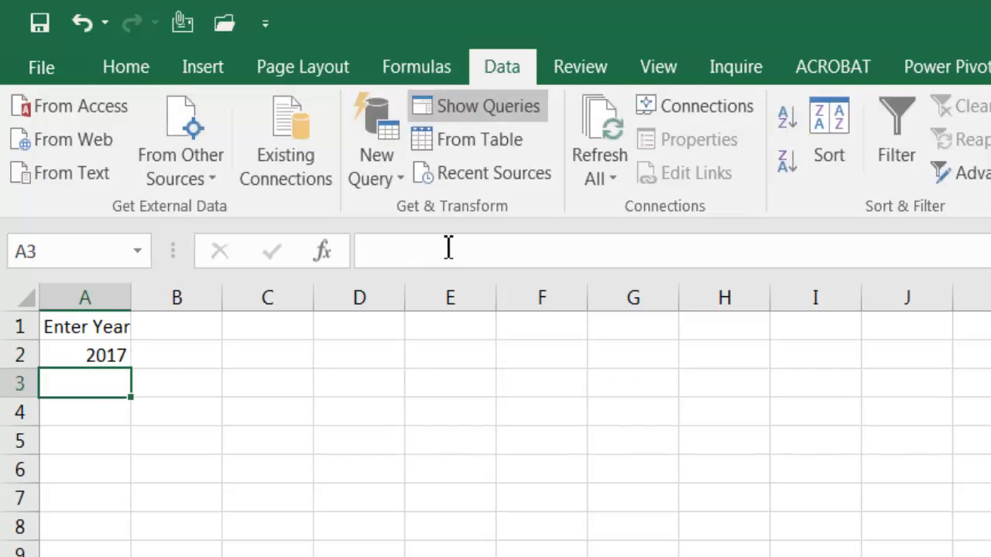
mouse_move(130, 302)
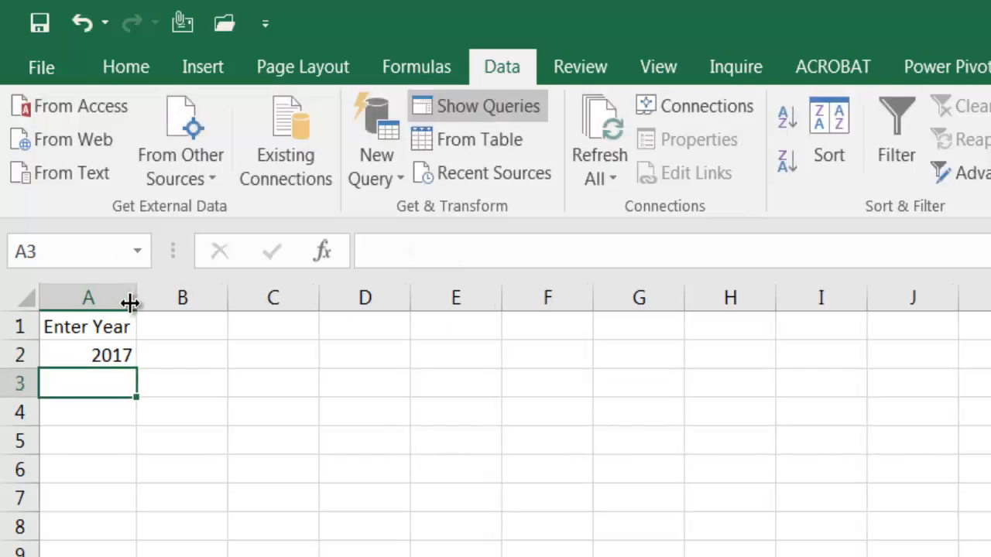
left_click(87, 325)
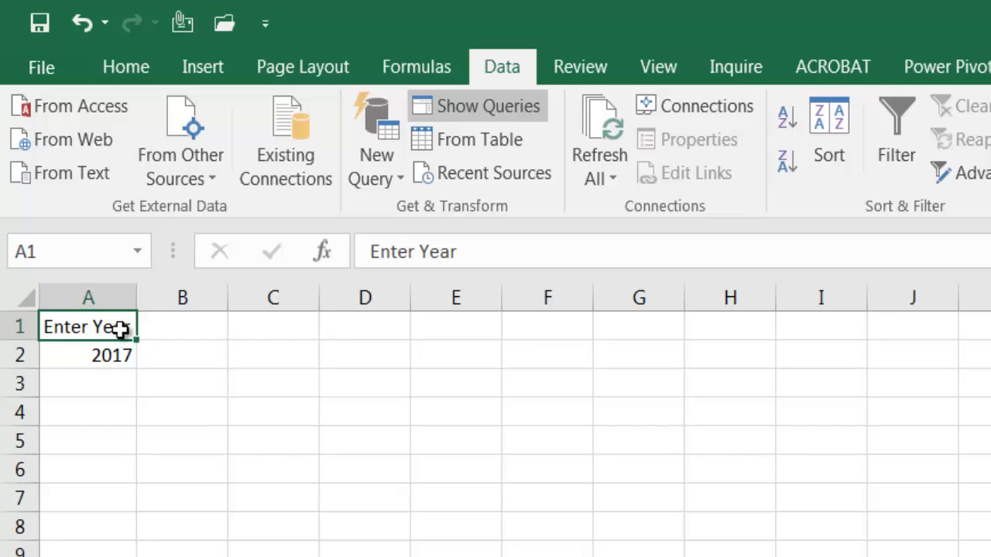
mouse_move(109, 335)
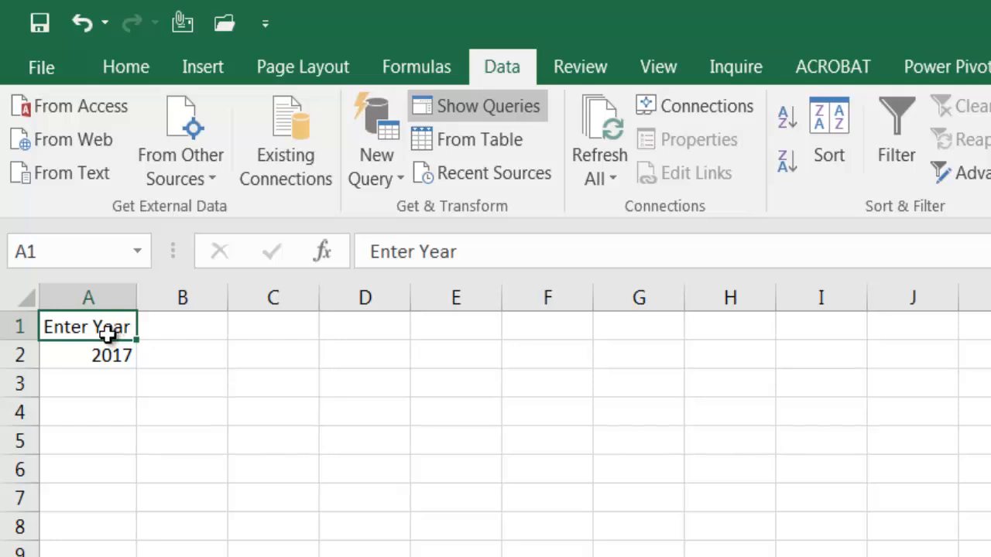
mouse_move(468, 140)
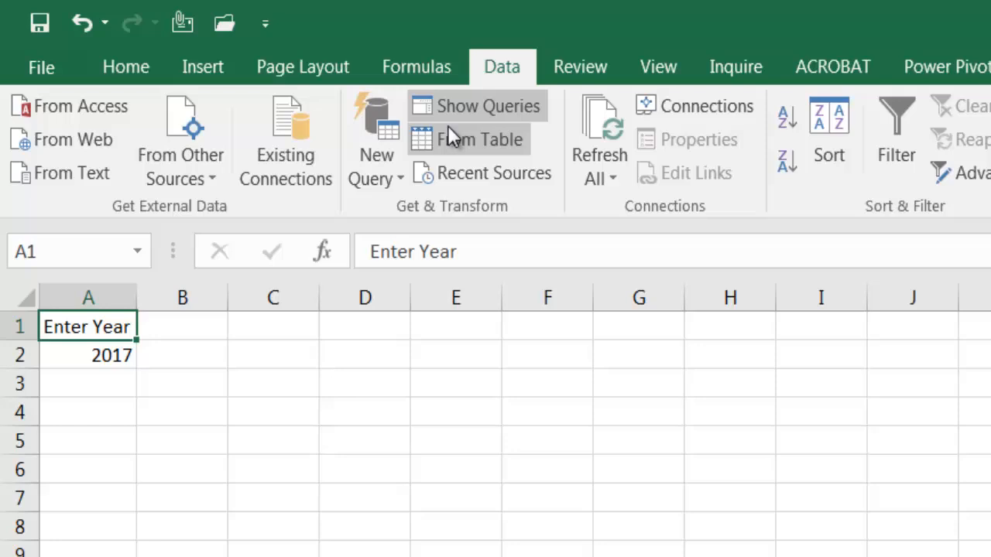
mouse_move(504, 112)
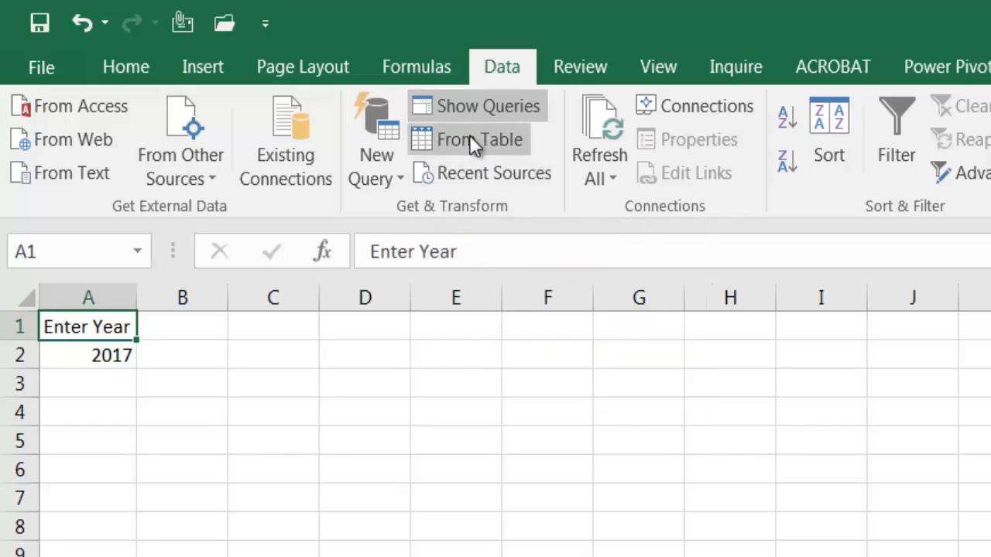
mouse_move(479, 140)
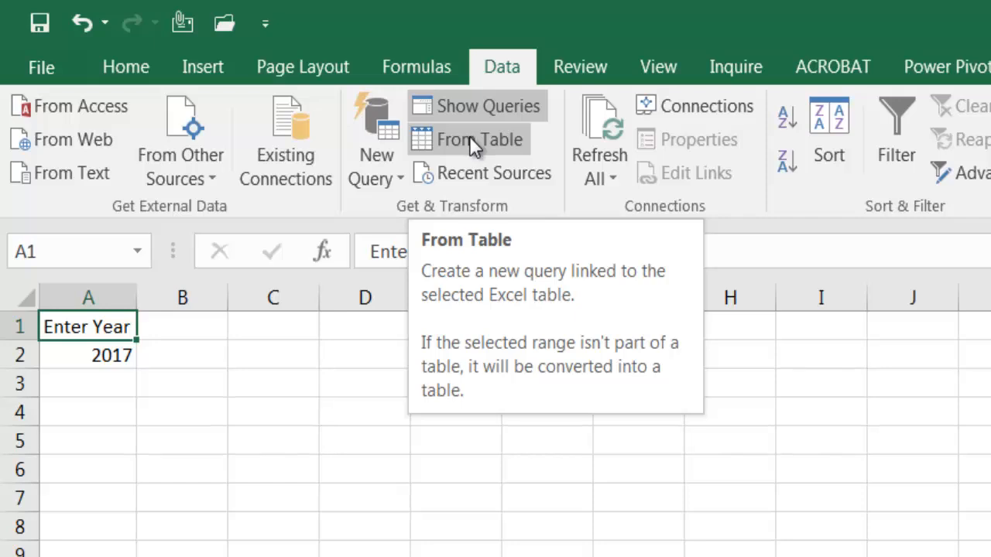
mouse_move(74, 344)
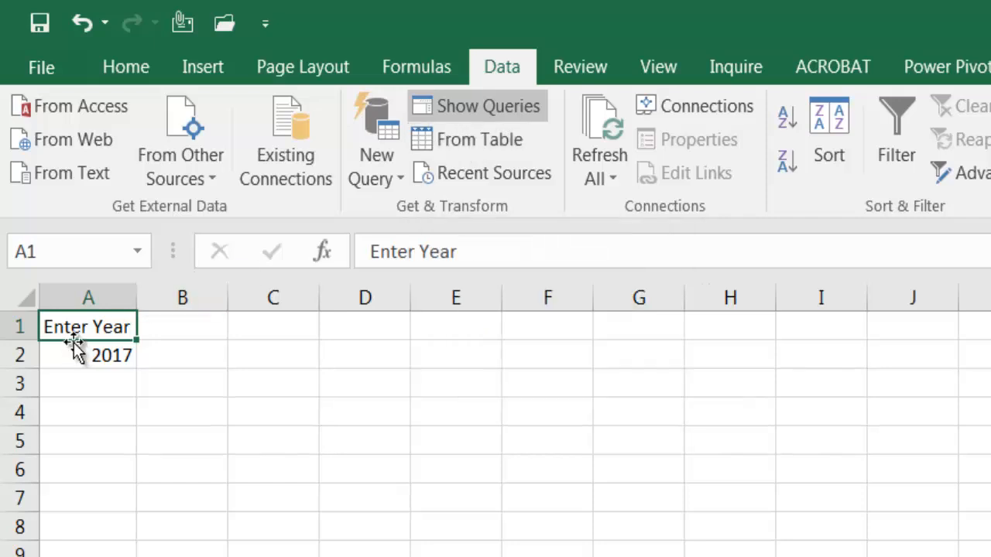
mouse_move(480, 139)
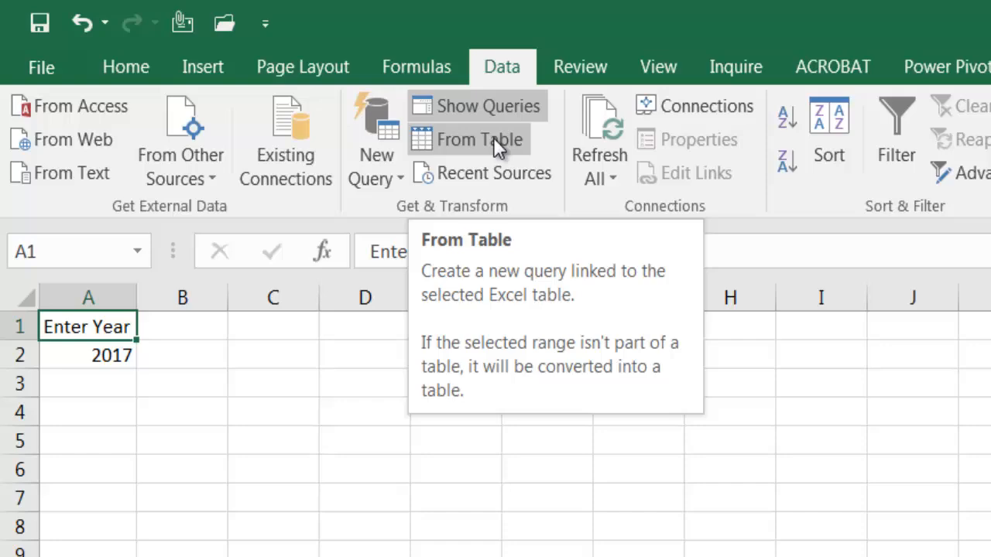
left_click(479, 140)
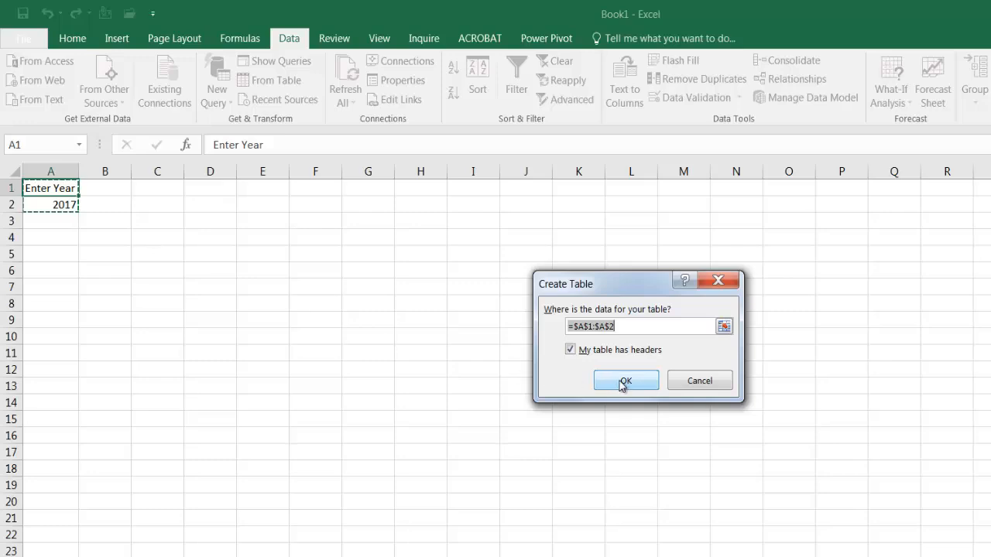
Create the Enter Year table with headers, opening it as Table1 in the Query Editor
left_click(625, 381)
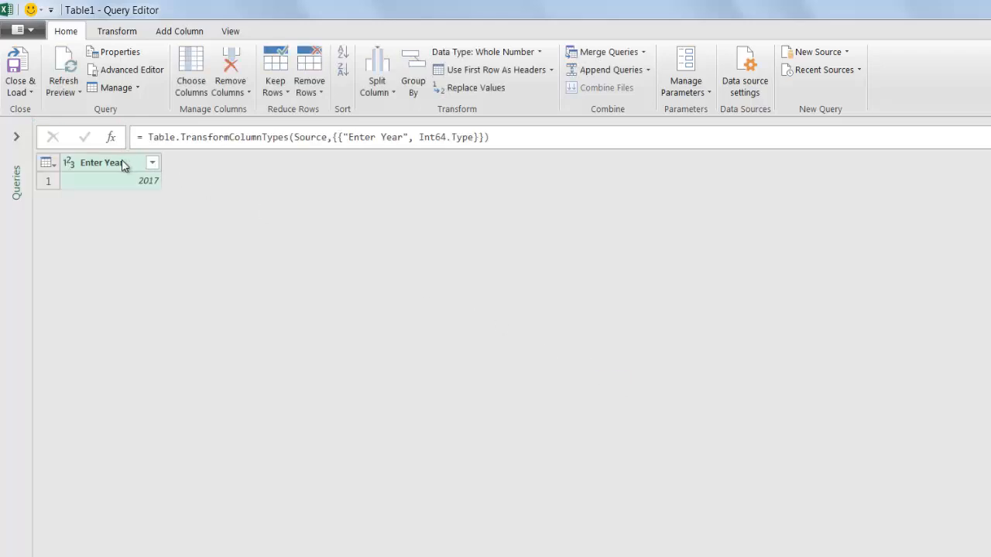
mouse_move(130, 185)
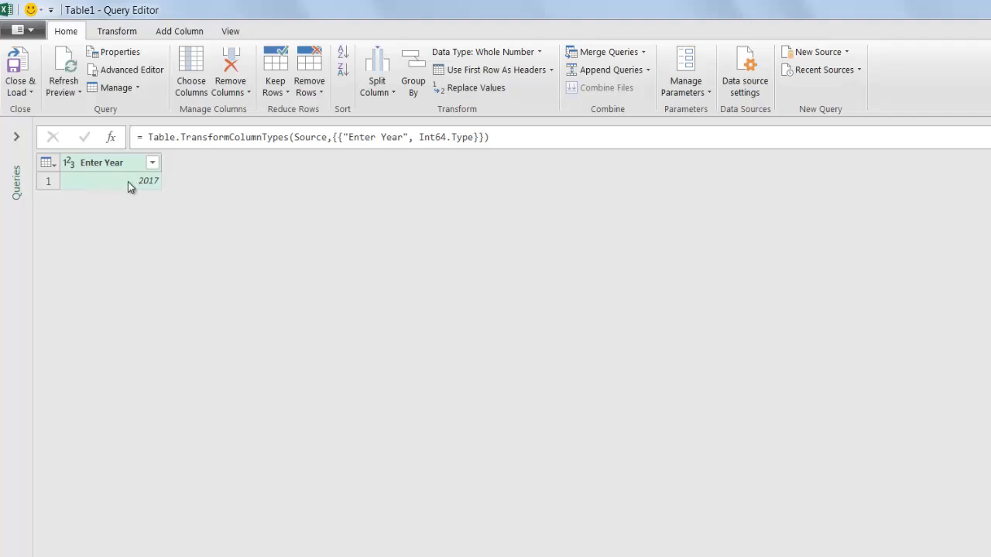
mouse_move(130, 69)
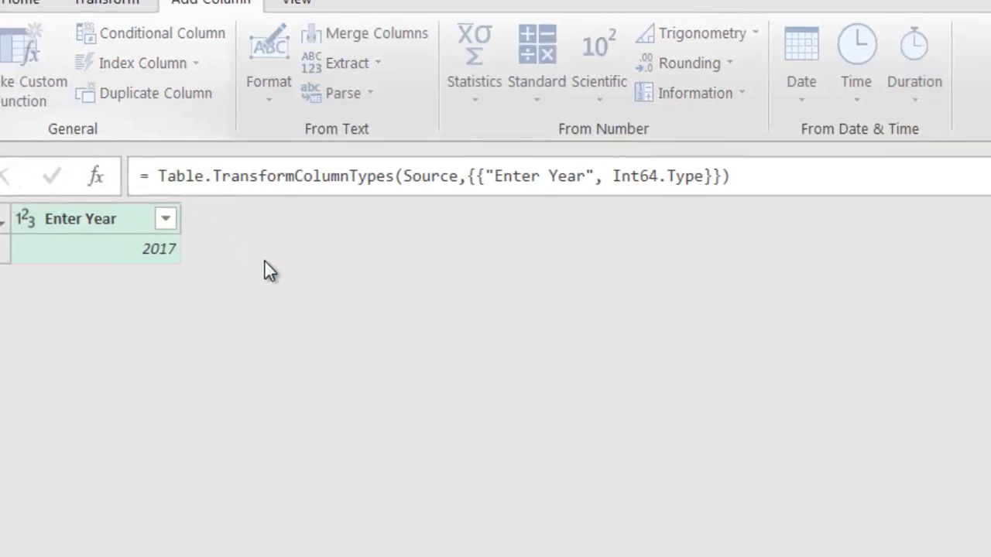
Invoke custom function Table 0 as a new column, passing Enter Year as the Year argument
left_click(34, 90)
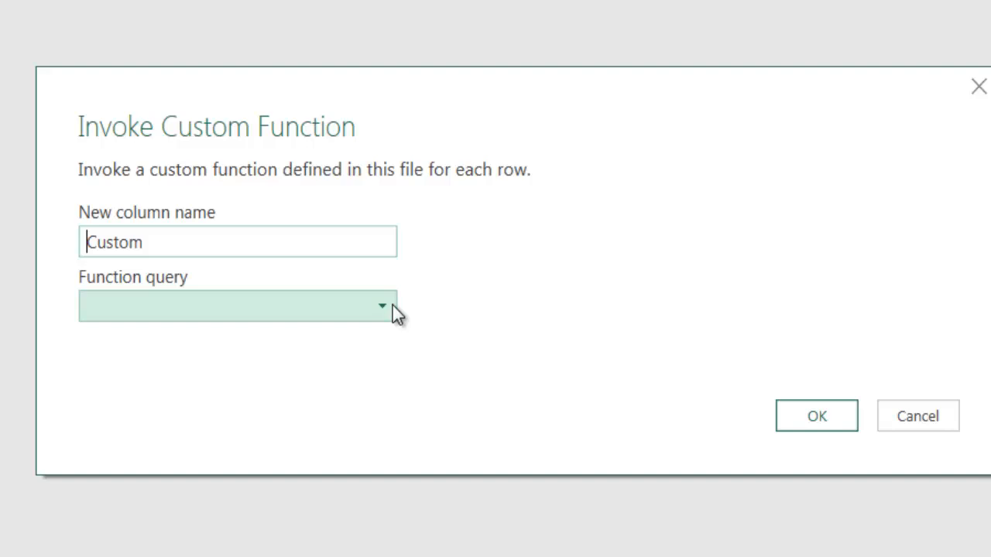
left_click(381, 305)
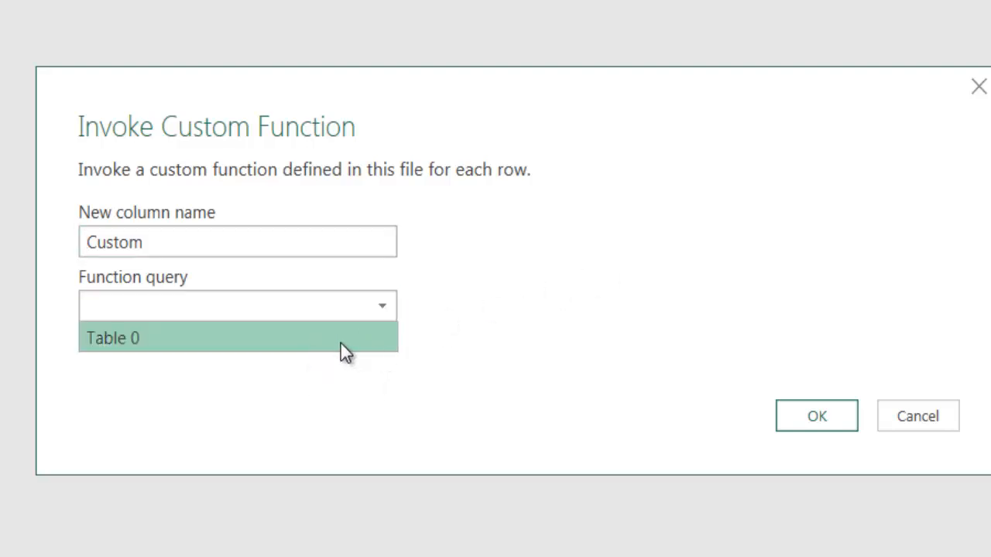
left_click(237, 337)
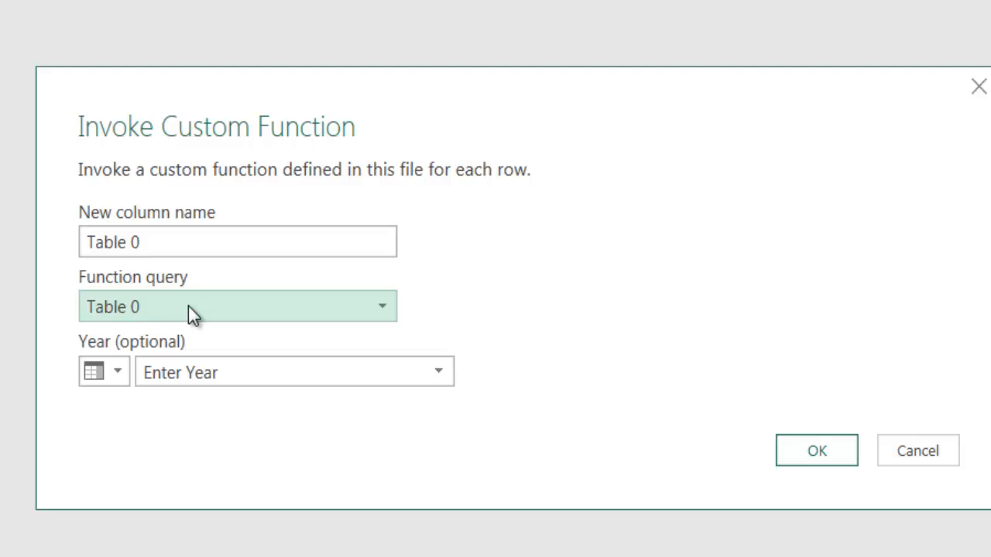
mouse_move(180, 303)
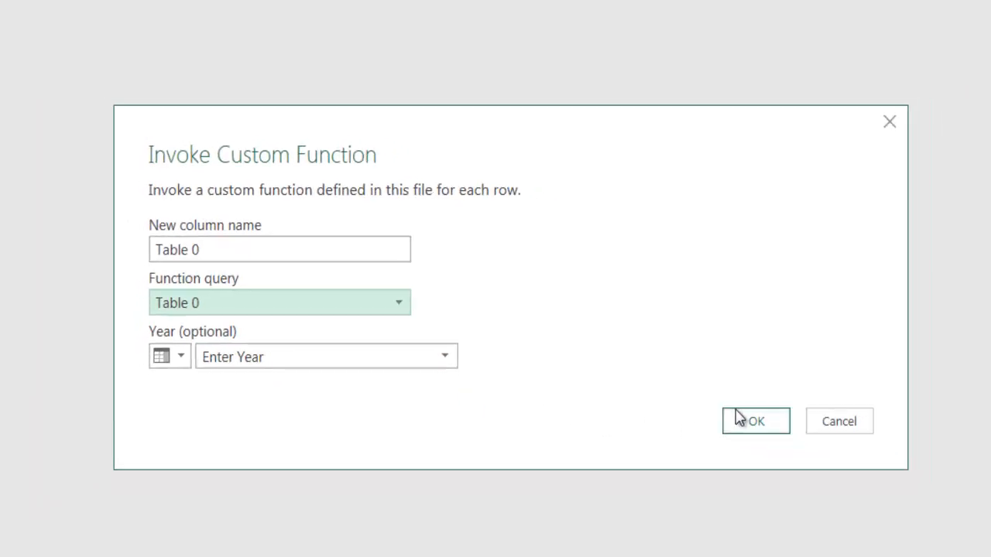
left_click(459, 326)
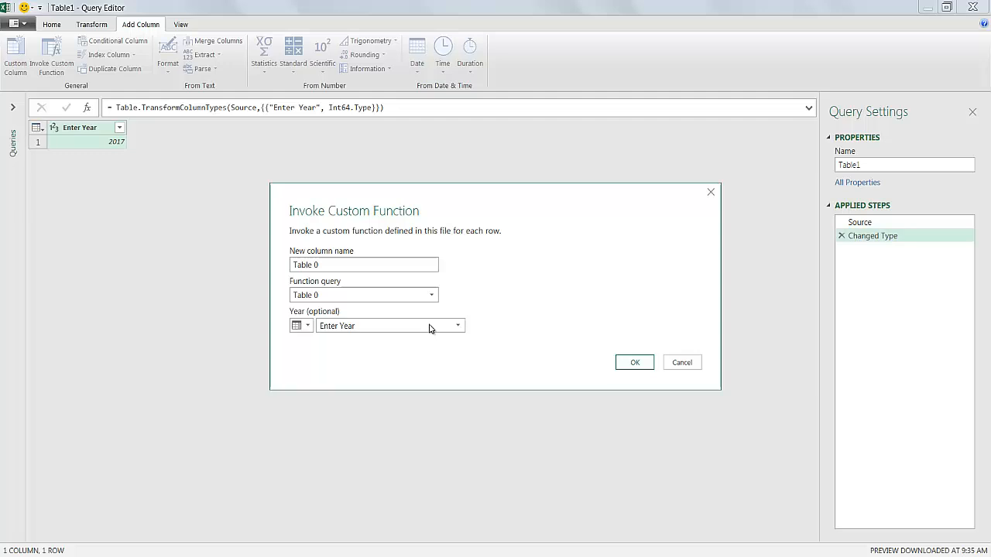
mouse_move(582, 359)
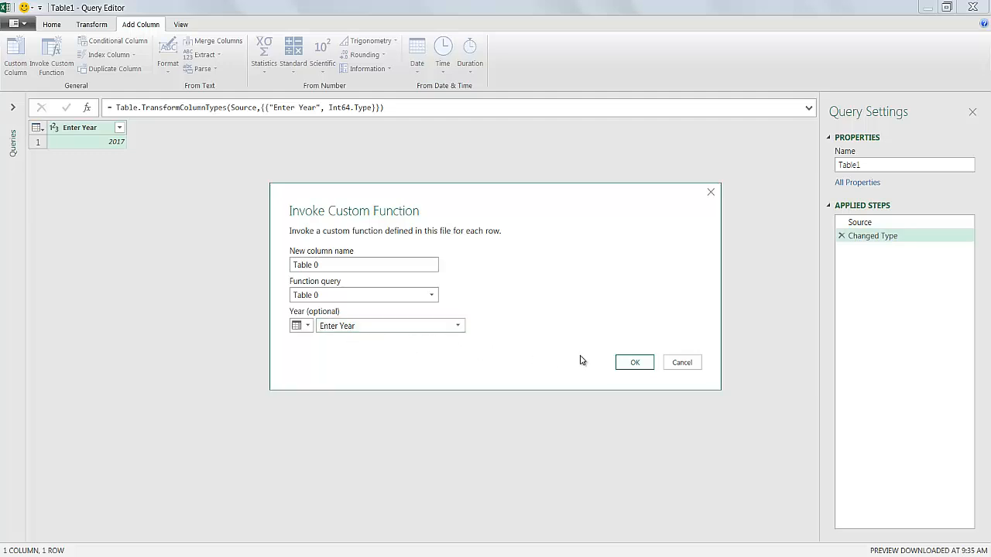
left_click(635, 362)
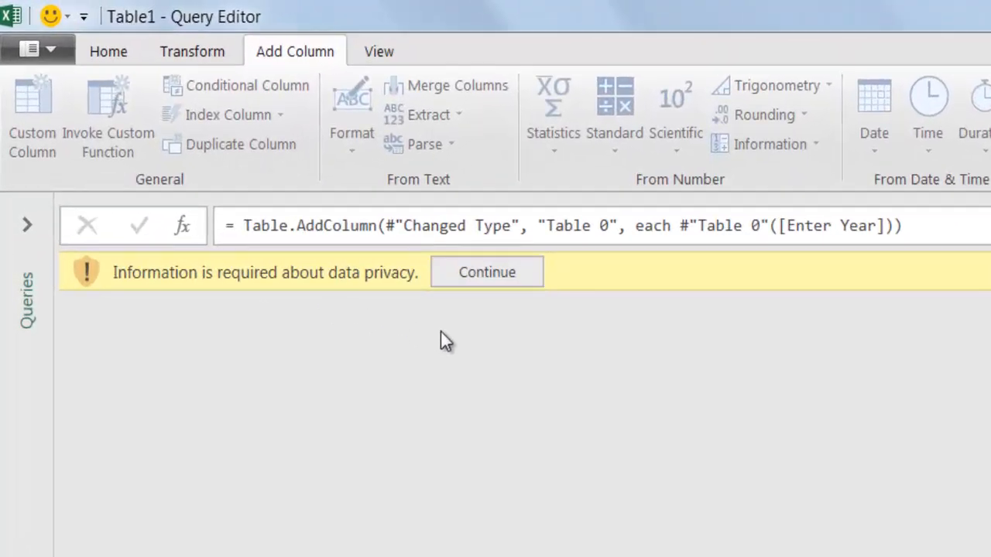
mouse_move(487, 272)
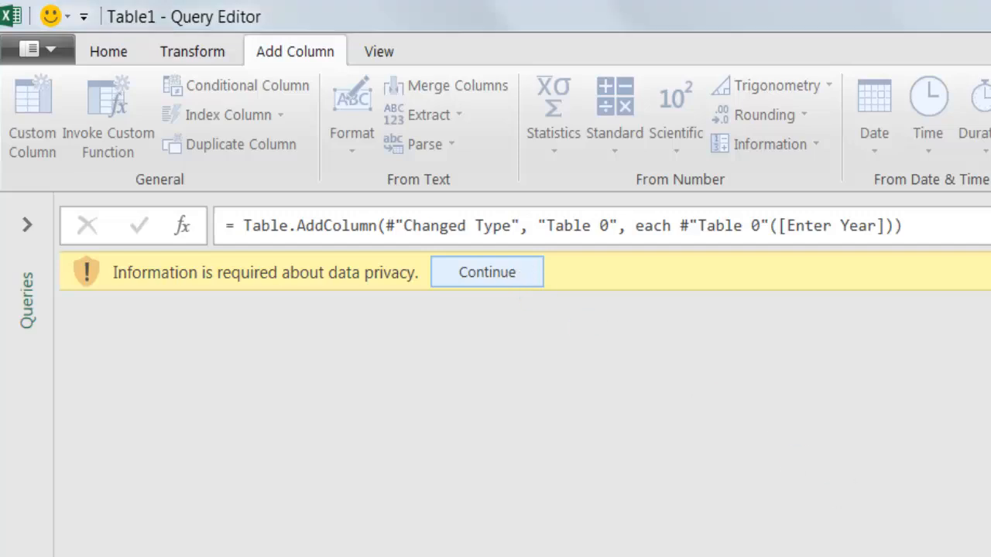
Answer the data privacy prompt by saving the workbook's privacy level as Public
left_click(486, 272)
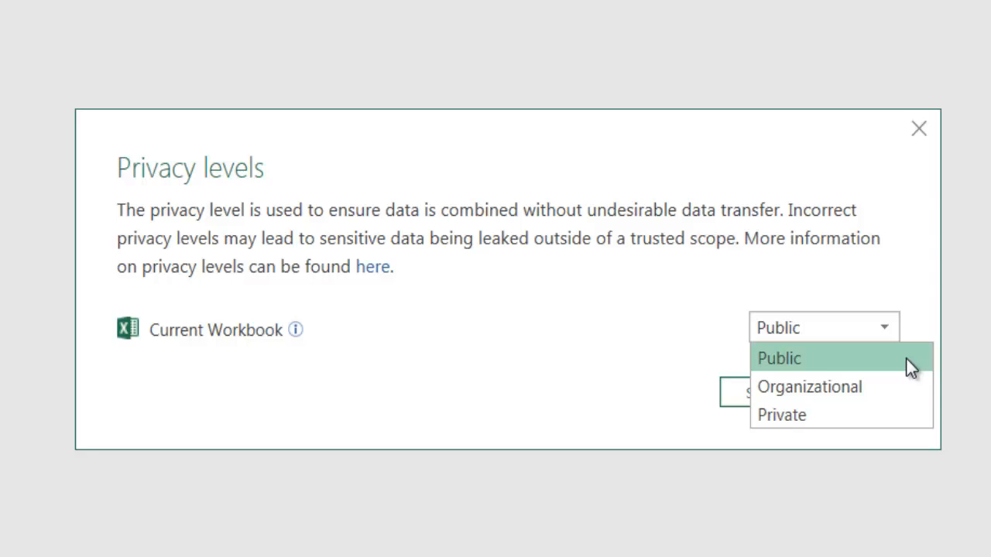
mouse_move(901, 350)
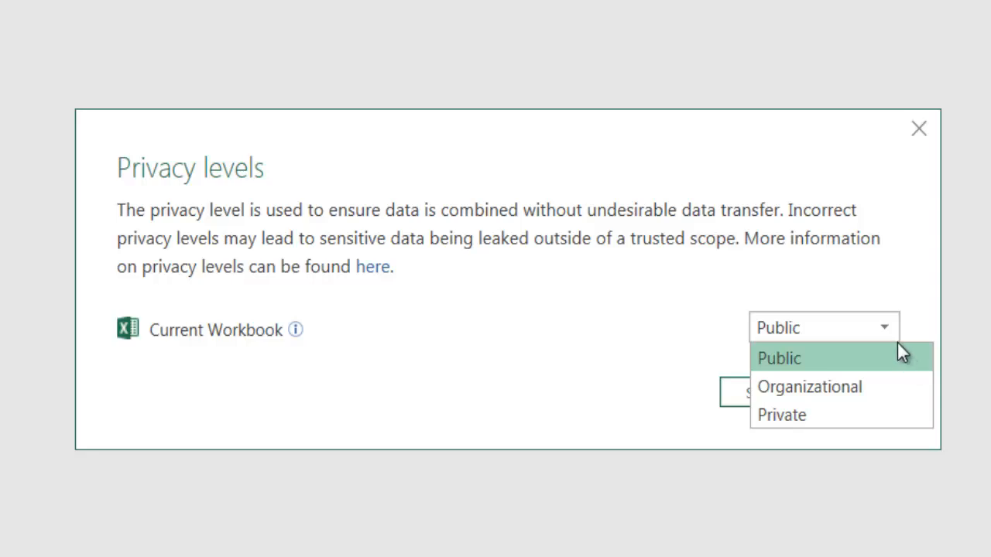
left_click(777, 358)
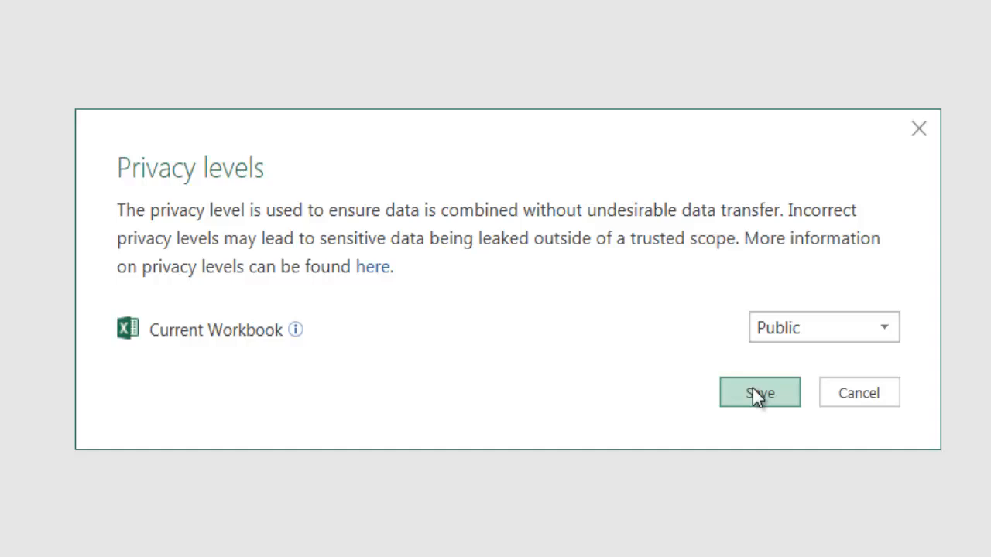
left_click(759, 393)
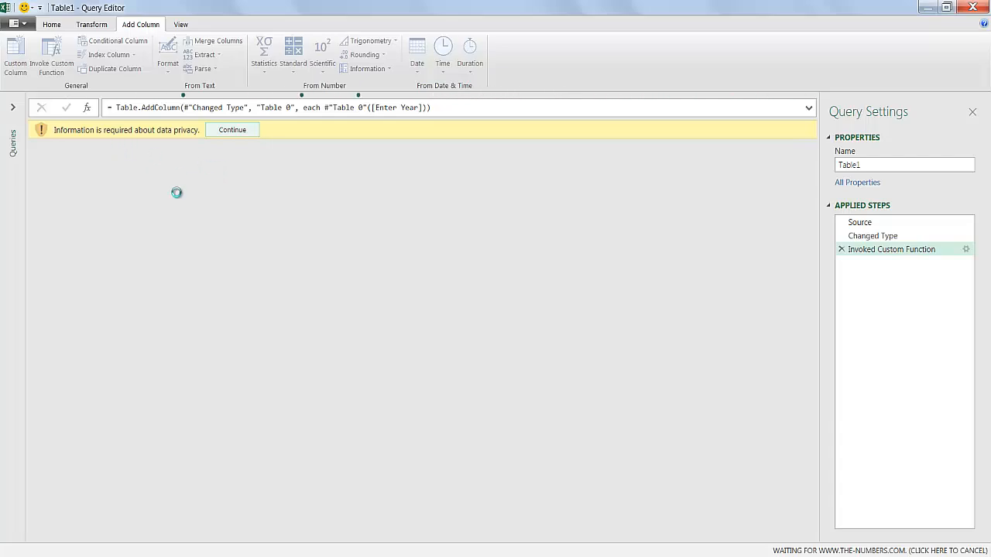
Drill into the nested Table value to reveal the year's 100 top-selling DVD rows
left_click(233, 130)
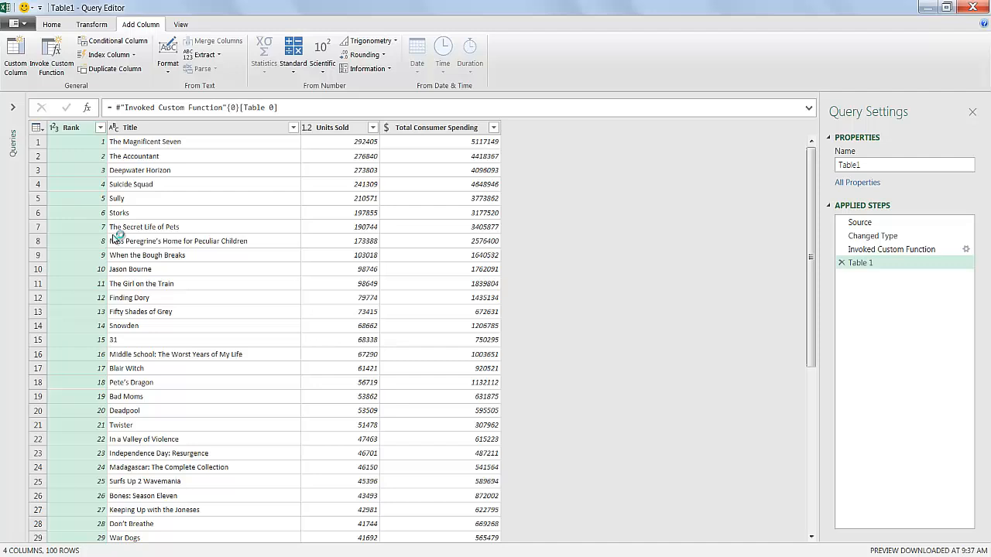
mouse_move(432, 257)
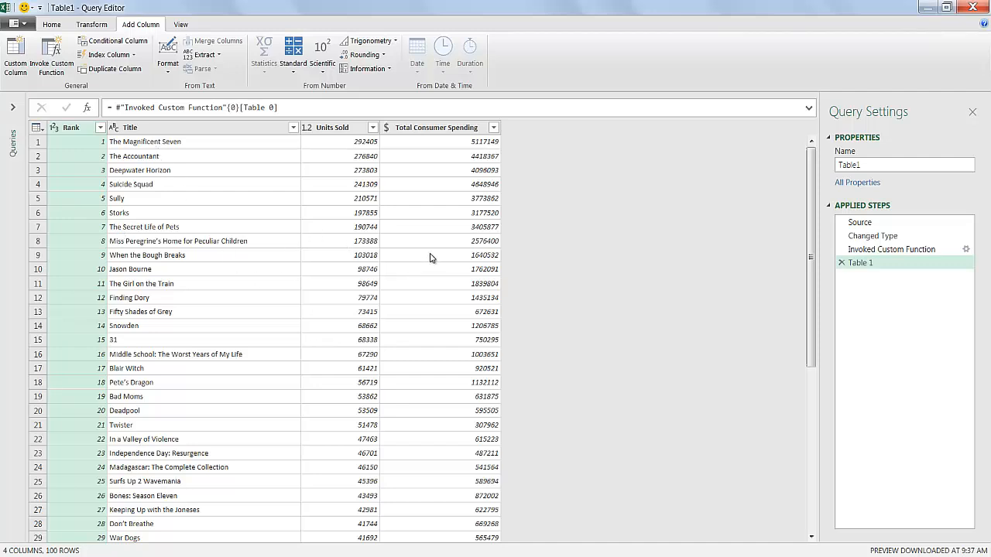
mouse_move(412, 248)
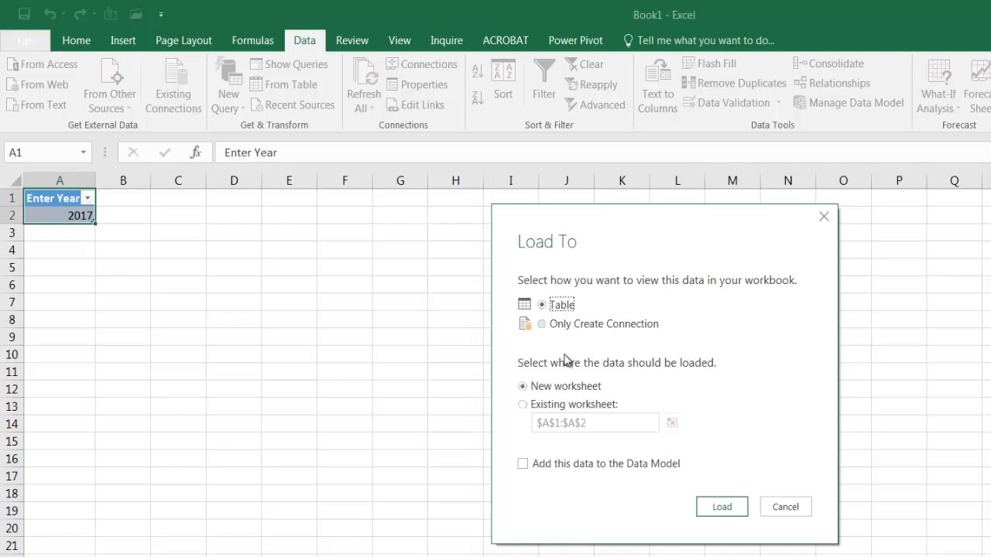
Load the 2017 top-selling DVD table (rank, title, units, spending) onto the worksheet
left_click(524, 404)
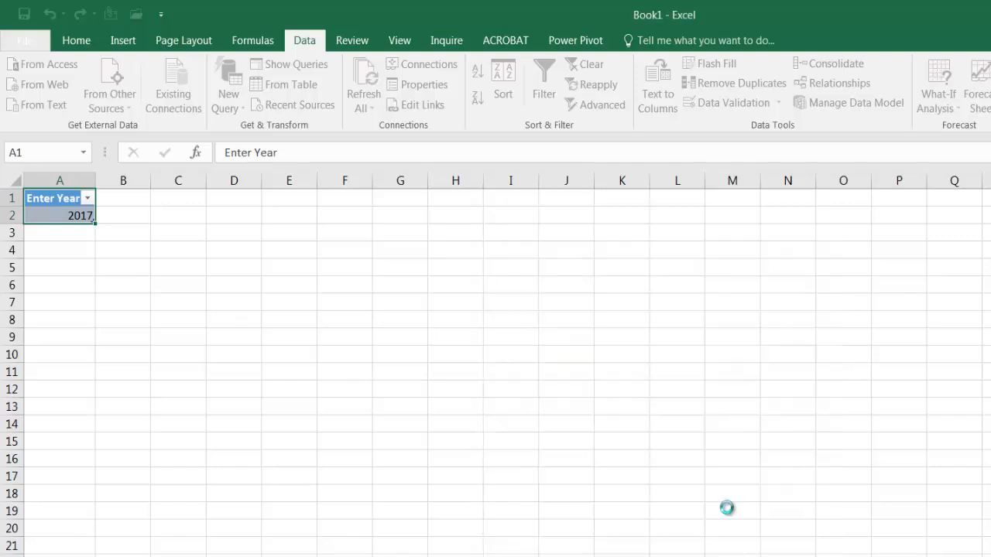
left_click(59, 319)
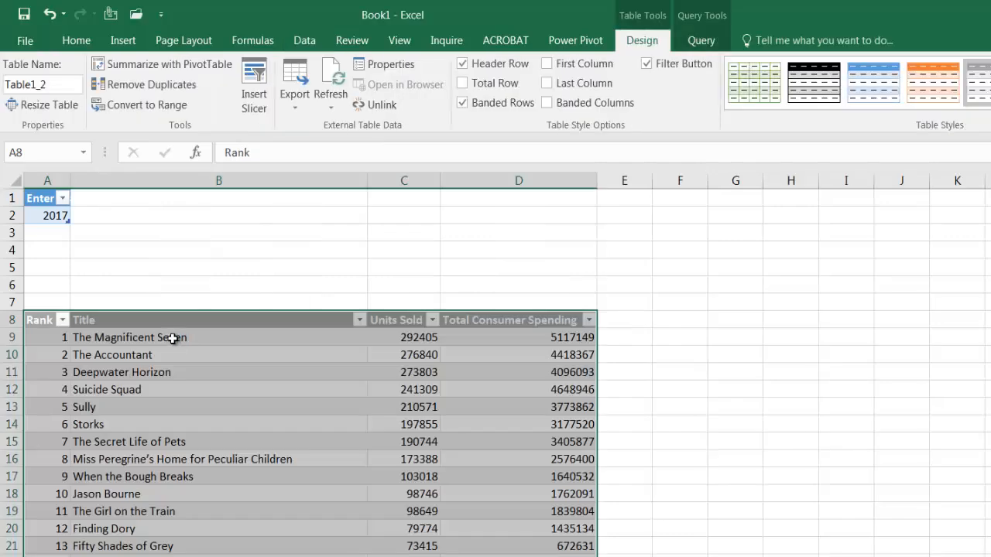
mouse_move(111, 338)
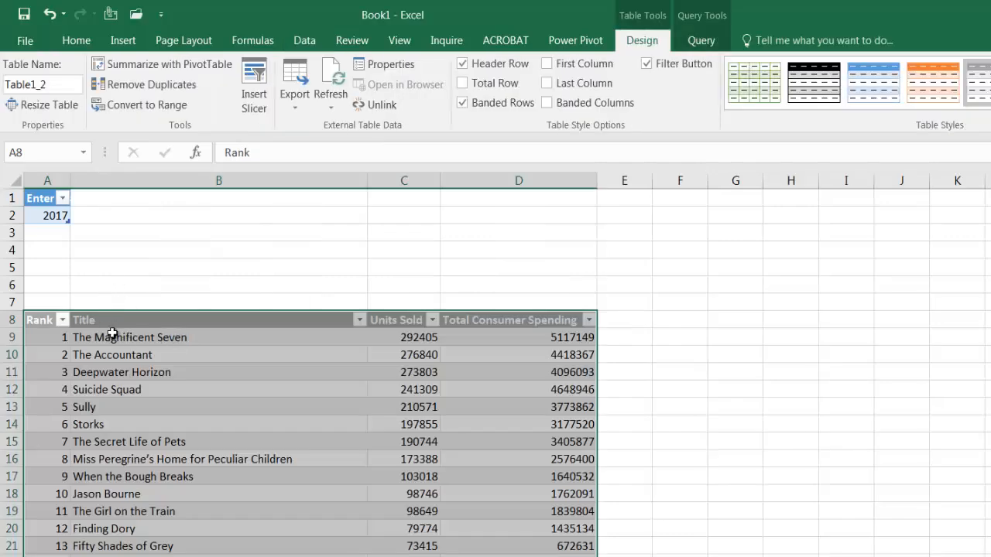
mouse_move(232, 348)
type("201")
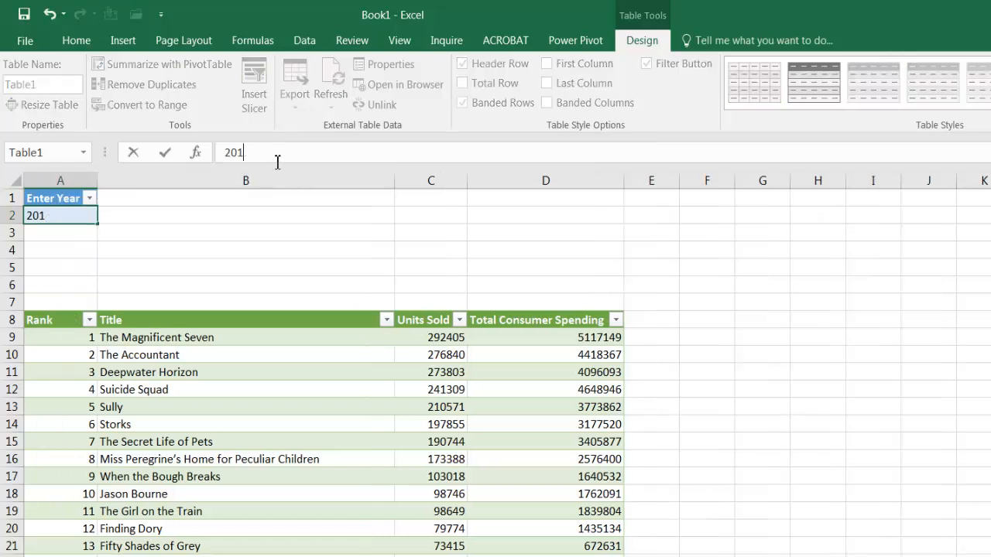
Enter 2013 as the year and go to the-numbers.com dvd-sales/2013 address in Chrome
type("3")
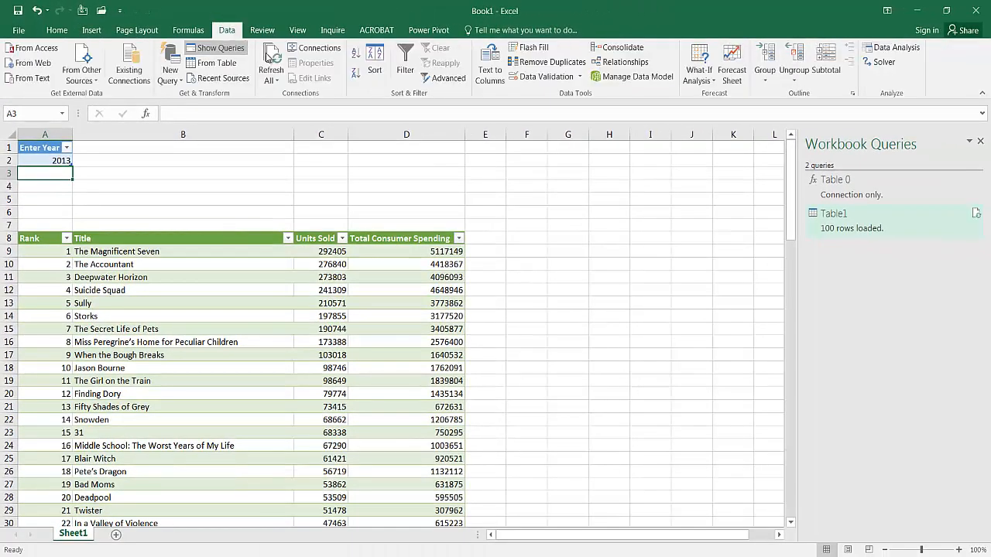
left_click(270, 59)
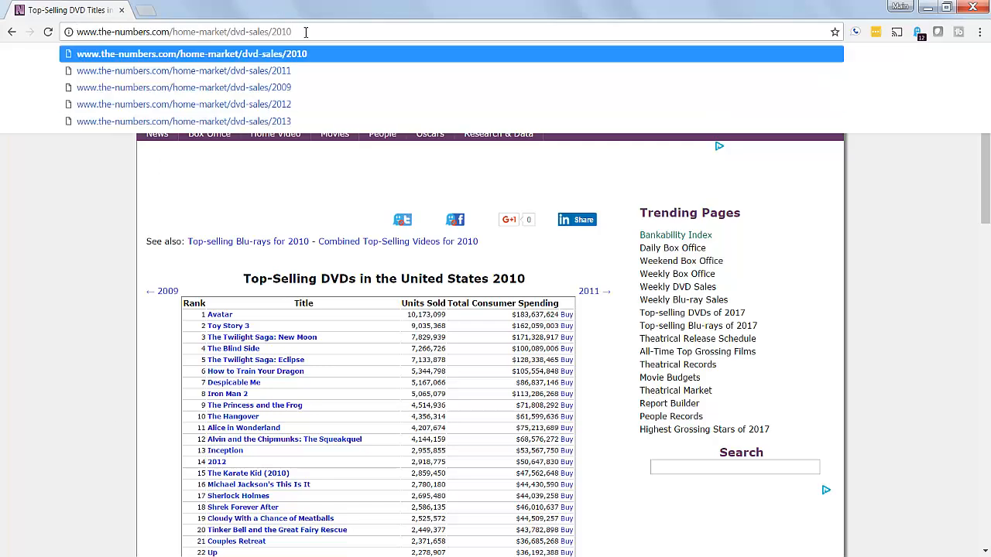
left_click(183, 121)
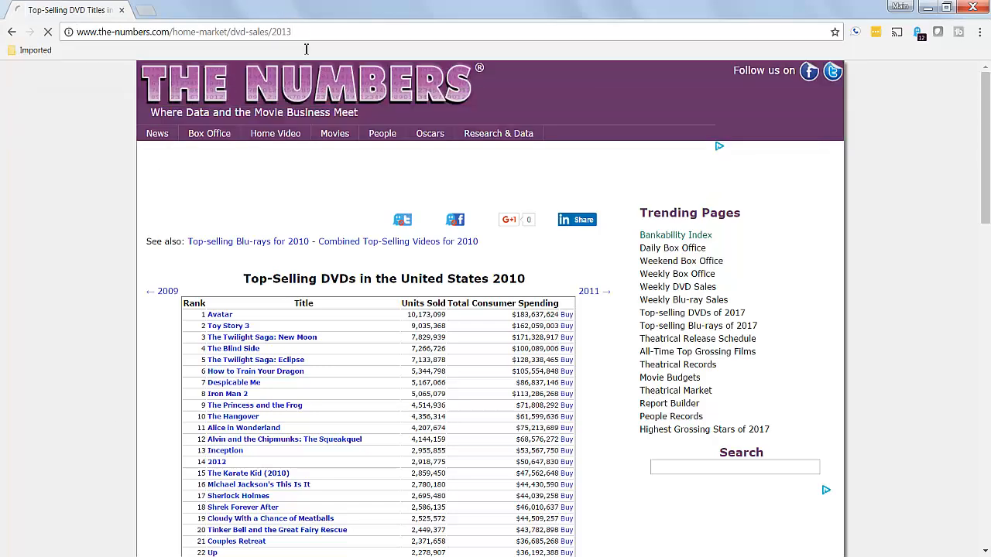